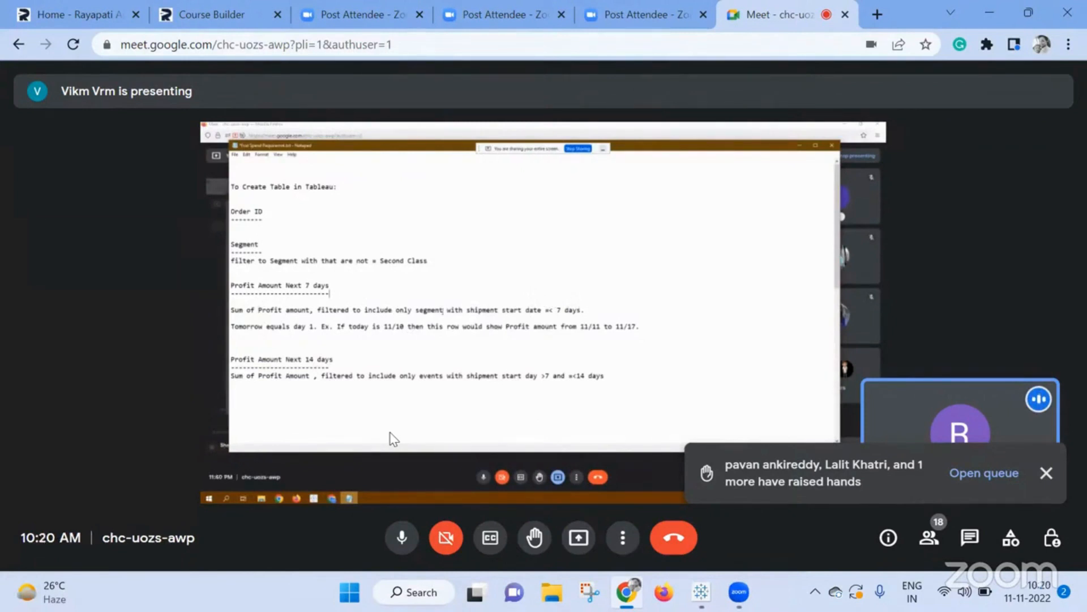
Step: Begin presenting in Google Meet, then cancel the screen share for now
double_click(428, 309)
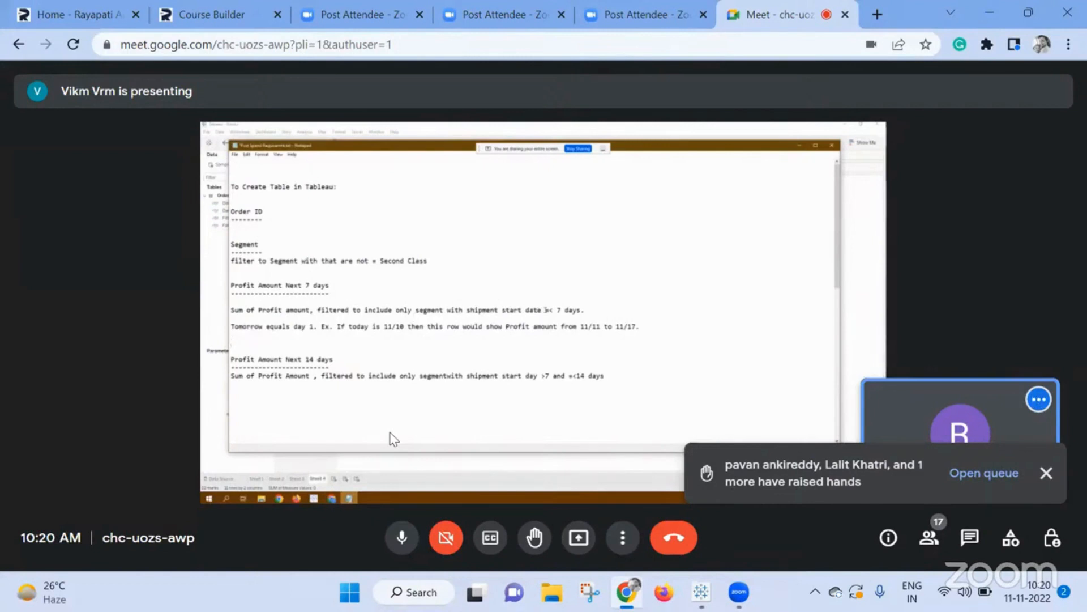
drag(547, 310, 583, 310)
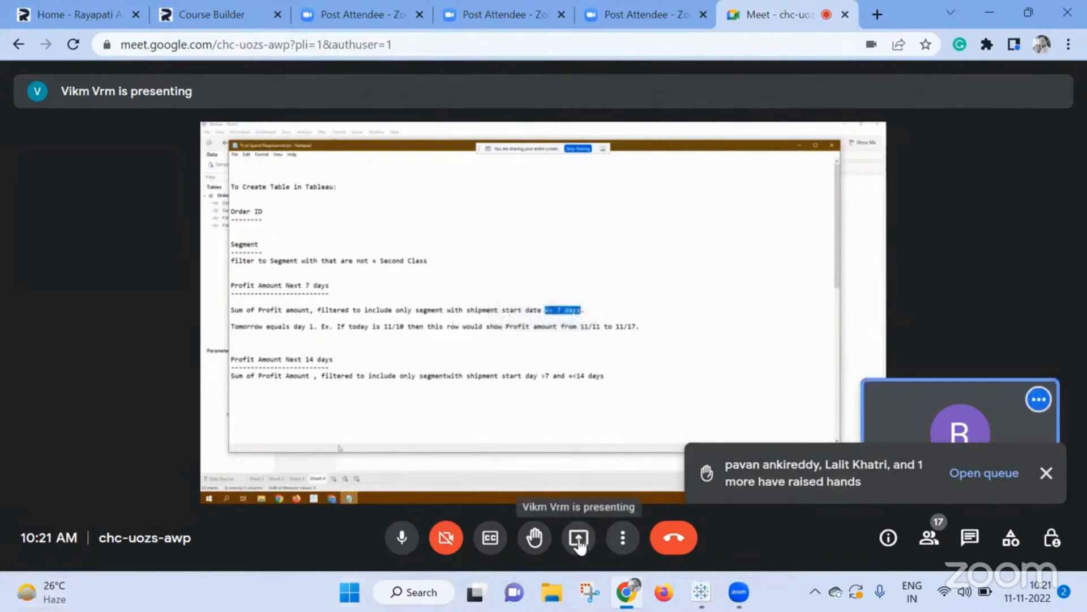
click(578, 537)
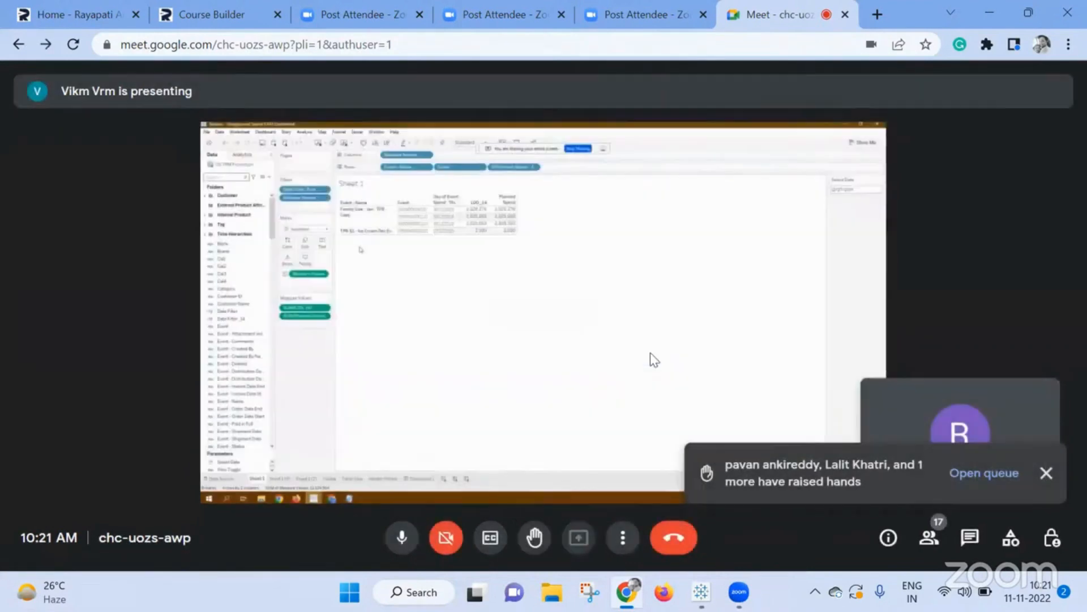
click(577, 537)
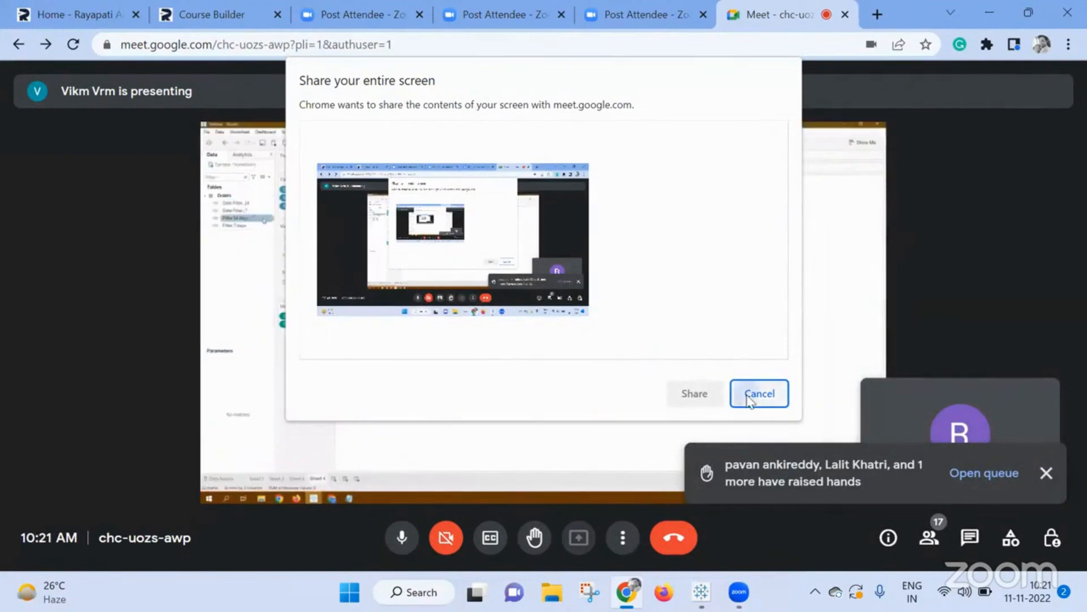
click(758, 393)
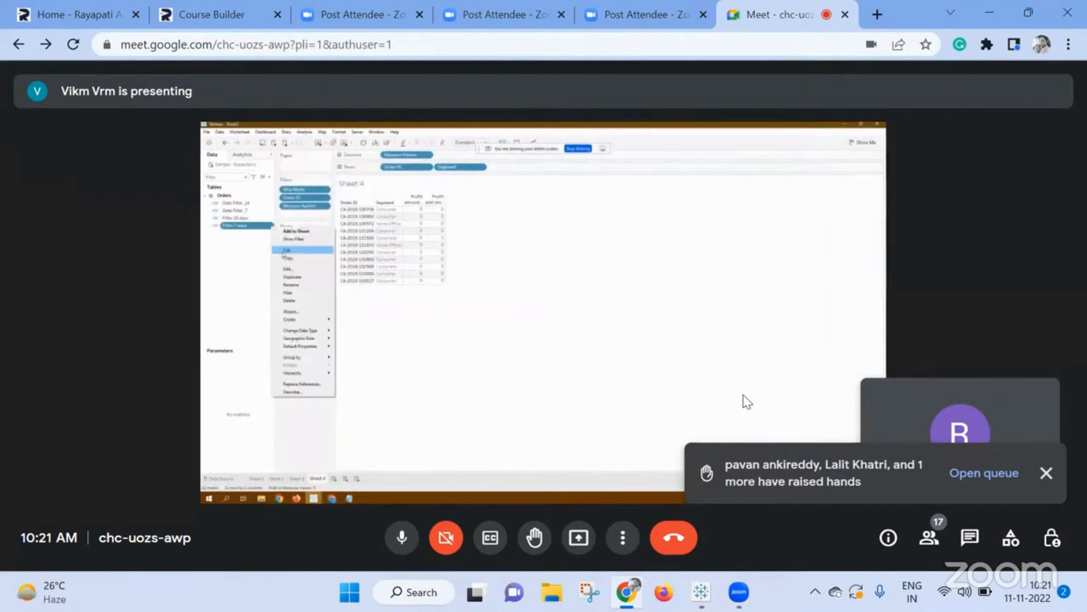
Step: Present again in Google Meet, sharing the entire screen
click(290, 269)
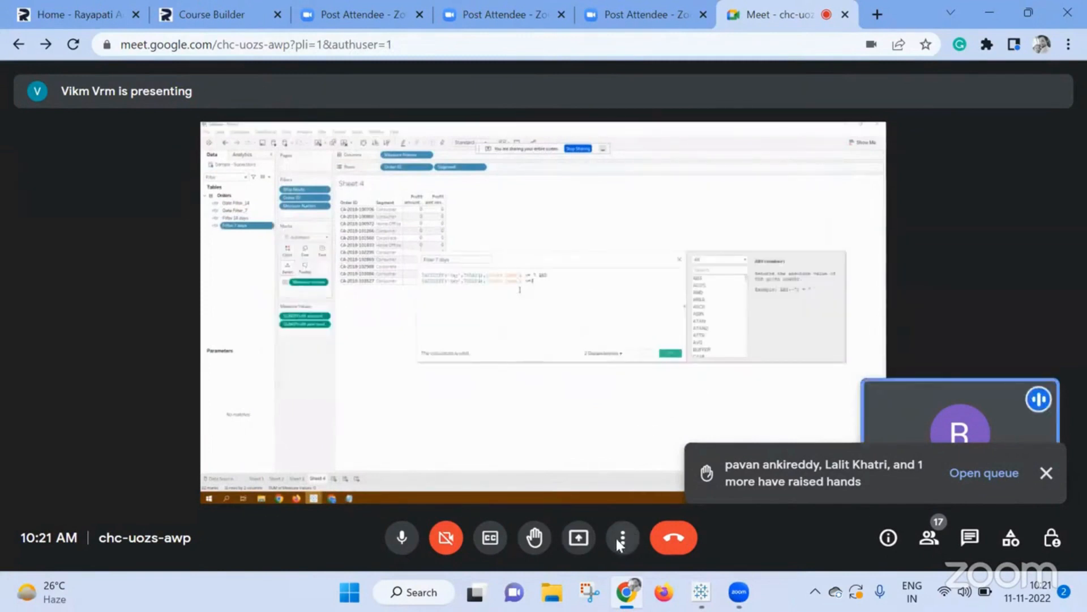
click(578, 537)
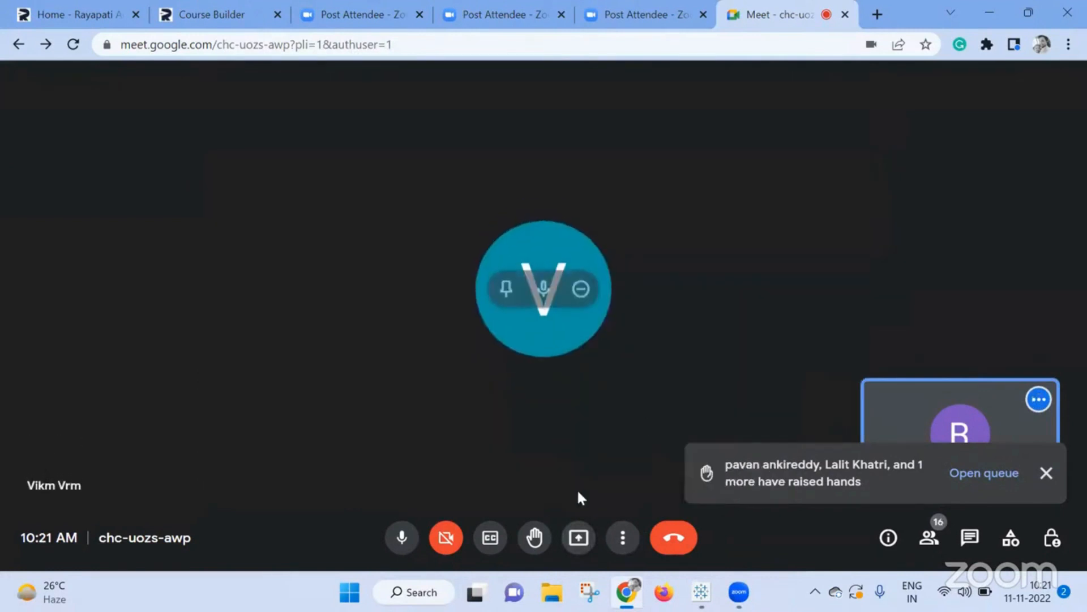
click(578, 537)
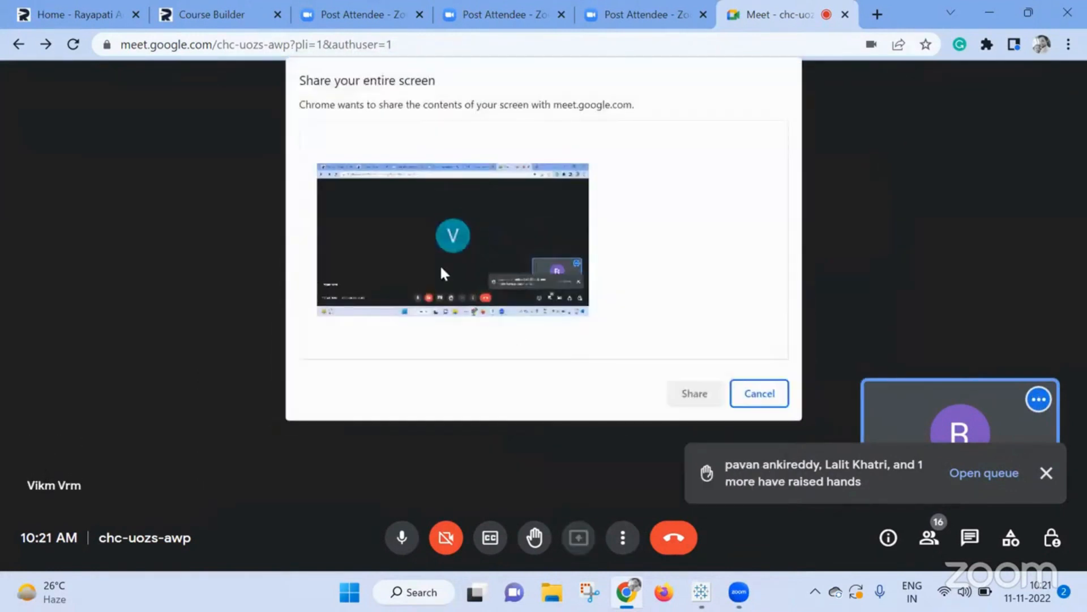
click(694, 393)
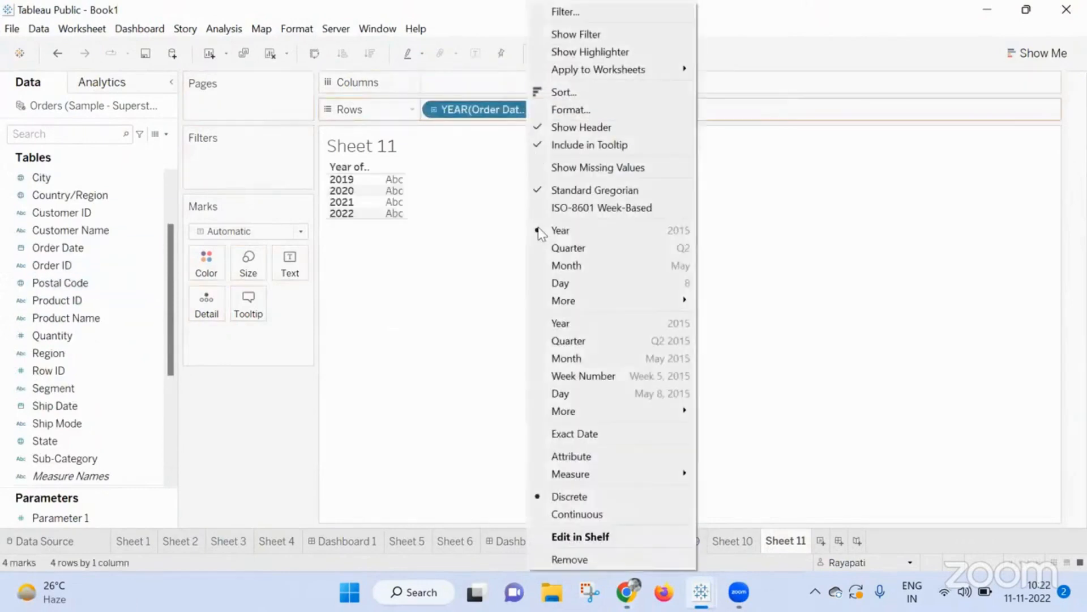
mouse_move(611, 474)
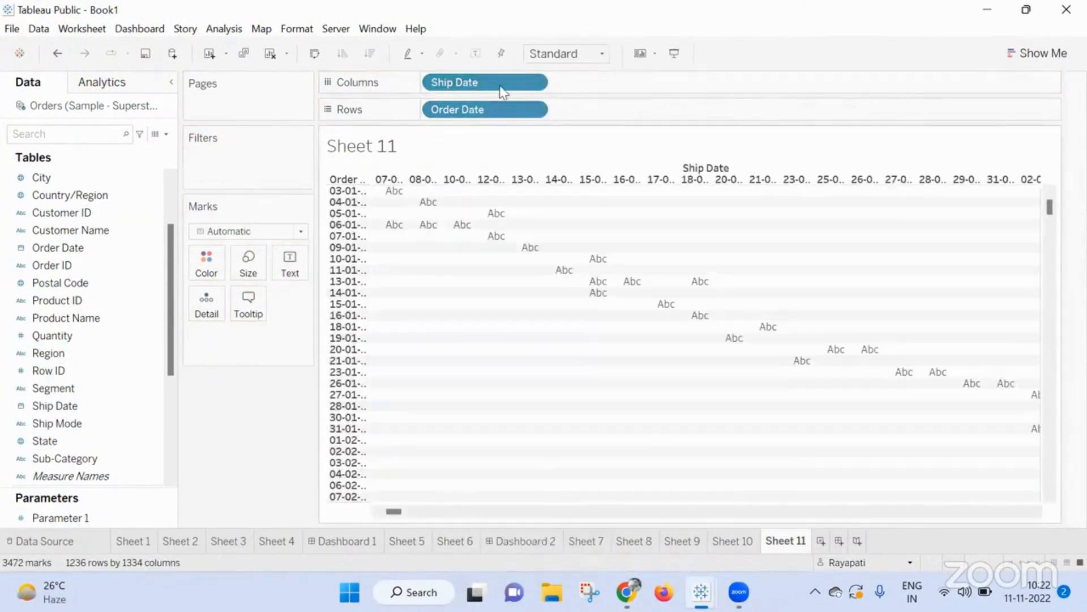
Step: Move Ship Date onto Rows beside the exact Order Date
drag(485, 82, 612, 108)
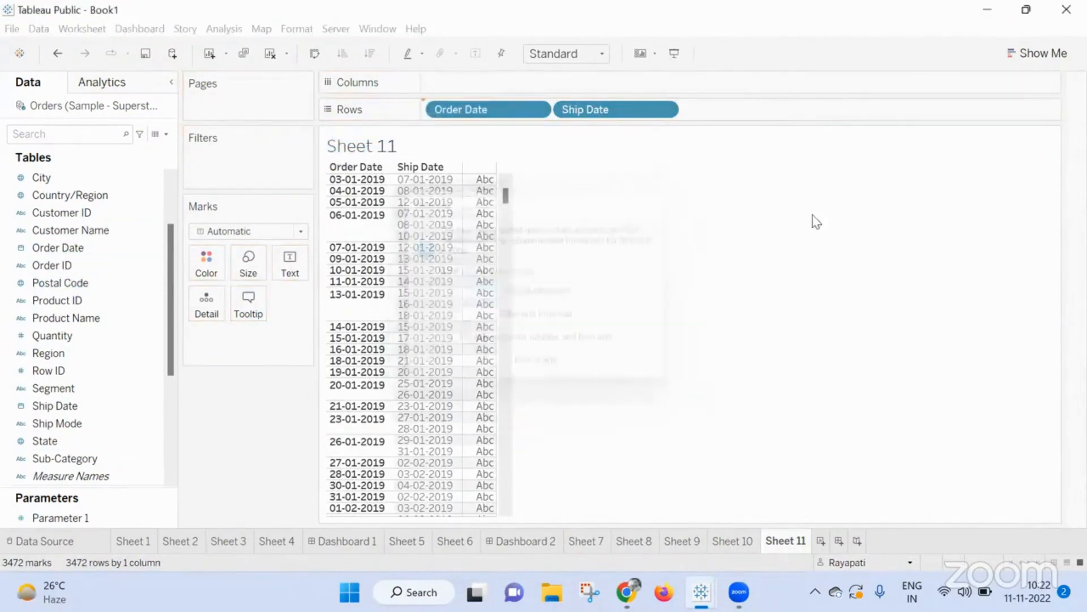
click(224, 28)
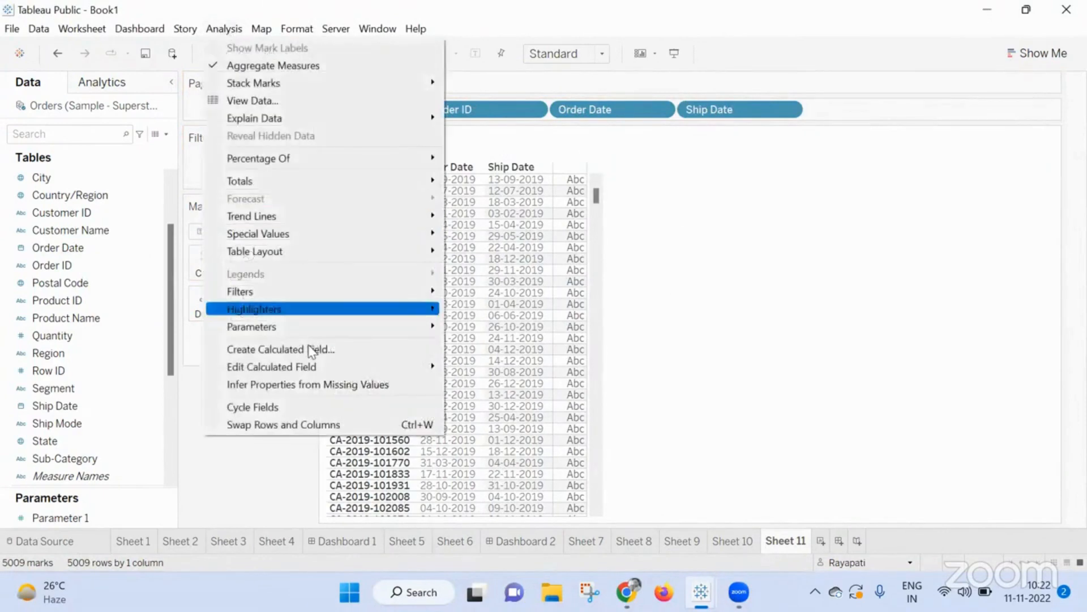
Step: Create Calculation10 as DATEDIFF('day',[Order Date],[Ship Date]) and add it to Rows after Ship Date
click(279, 349)
text(DATEDIFF()
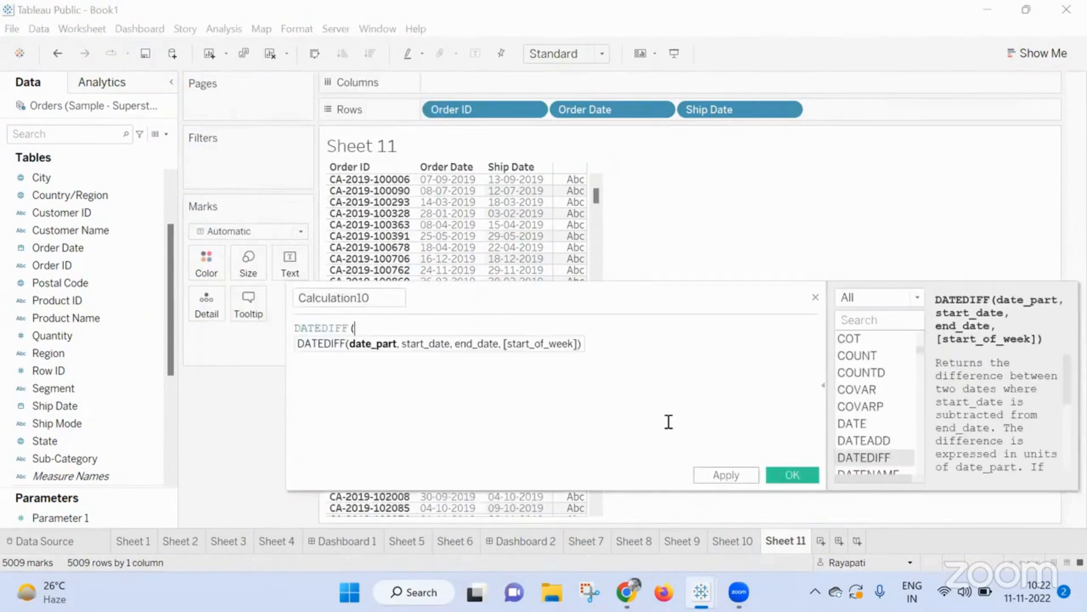
text('day',)
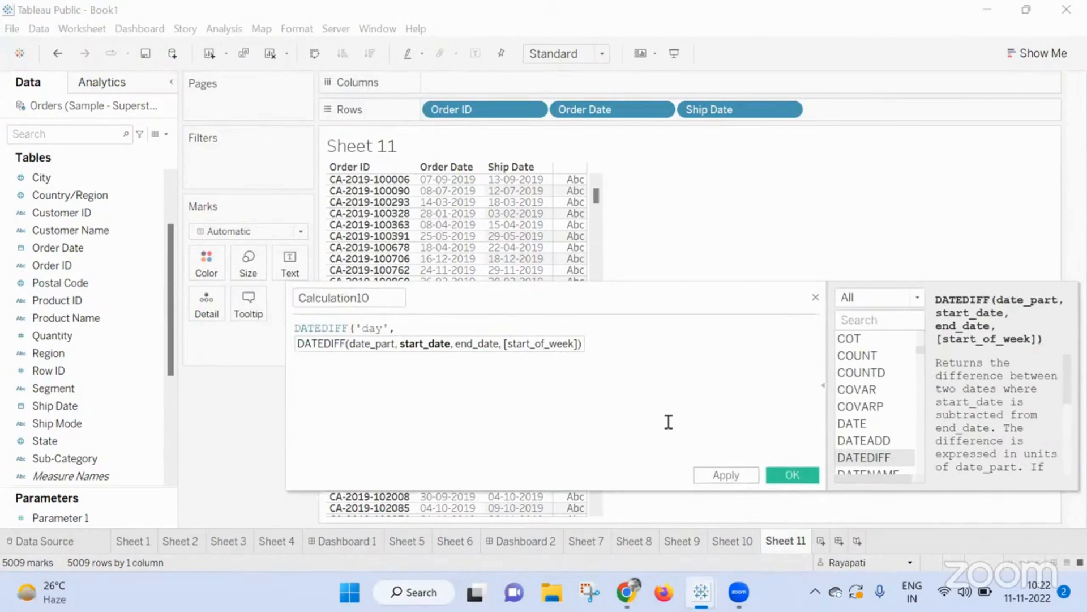
text(ord)
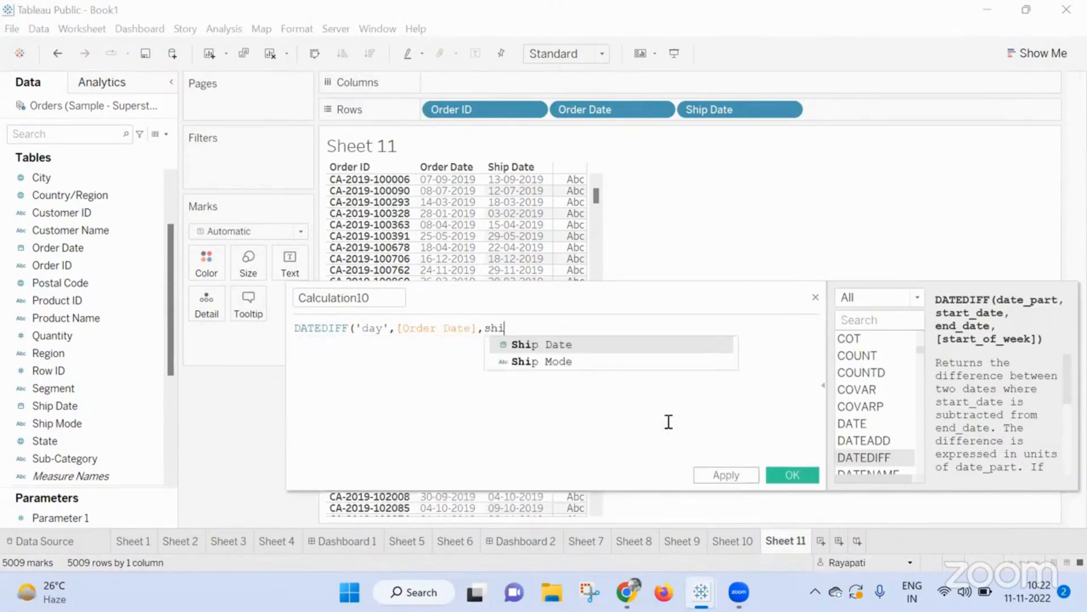
click(541, 345)
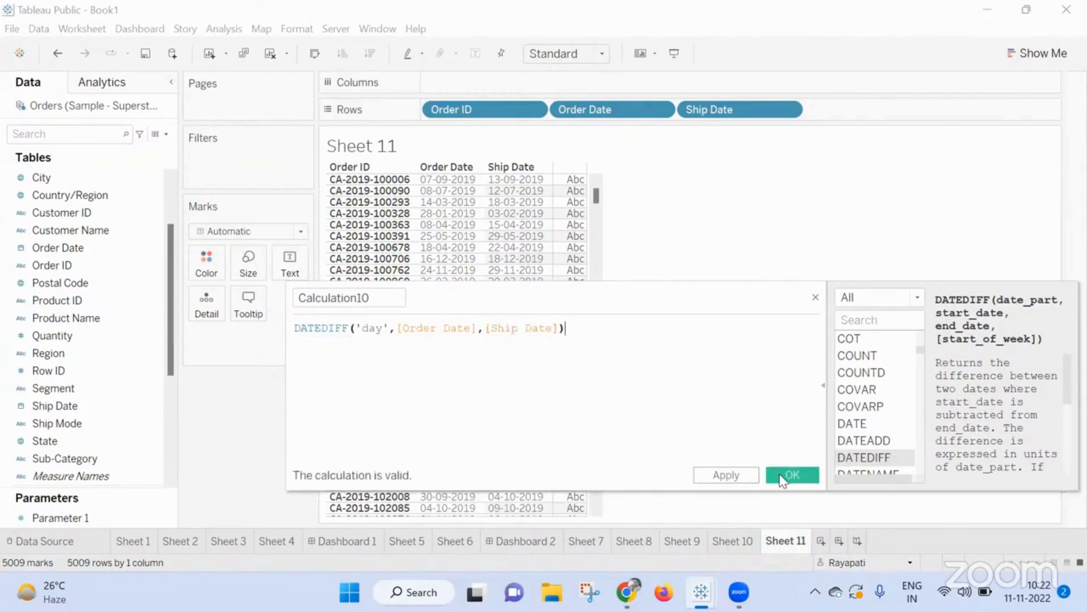
click(792, 475)
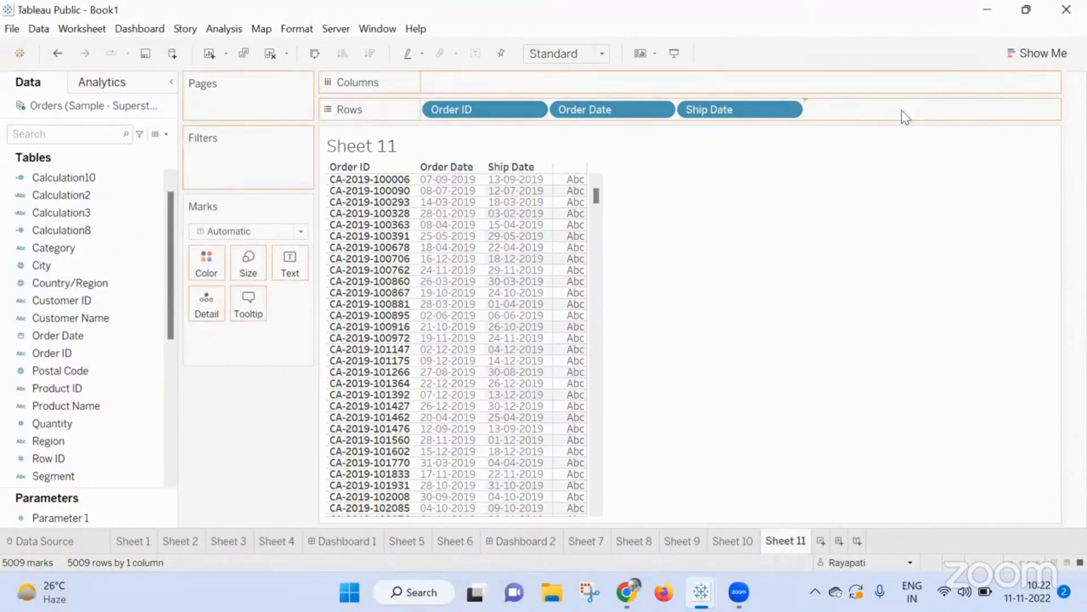
drag(64, 176, 867, 109)
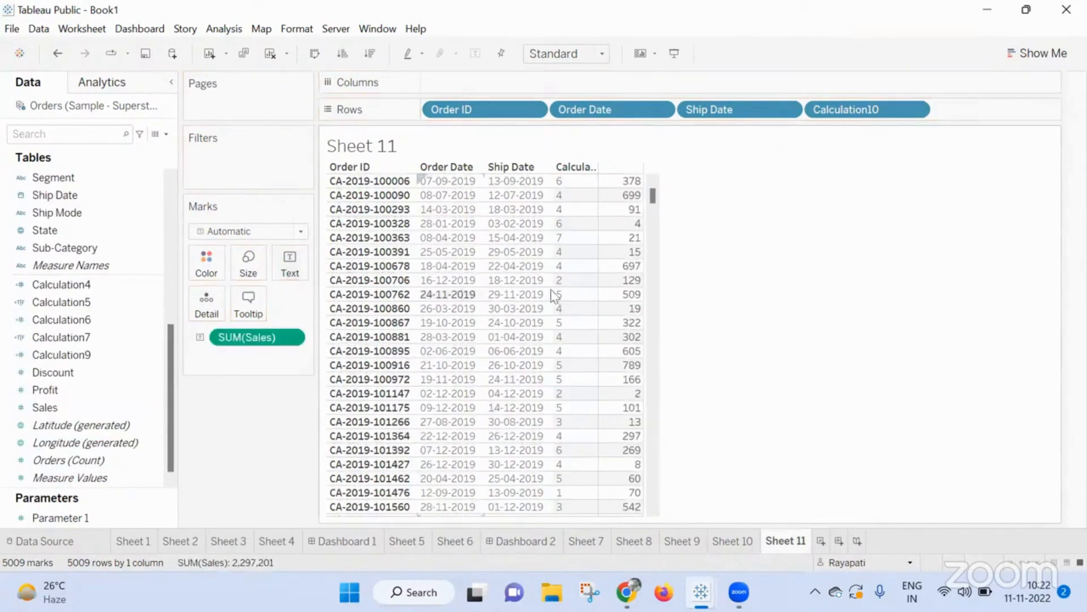
mouse_move(912, 291)
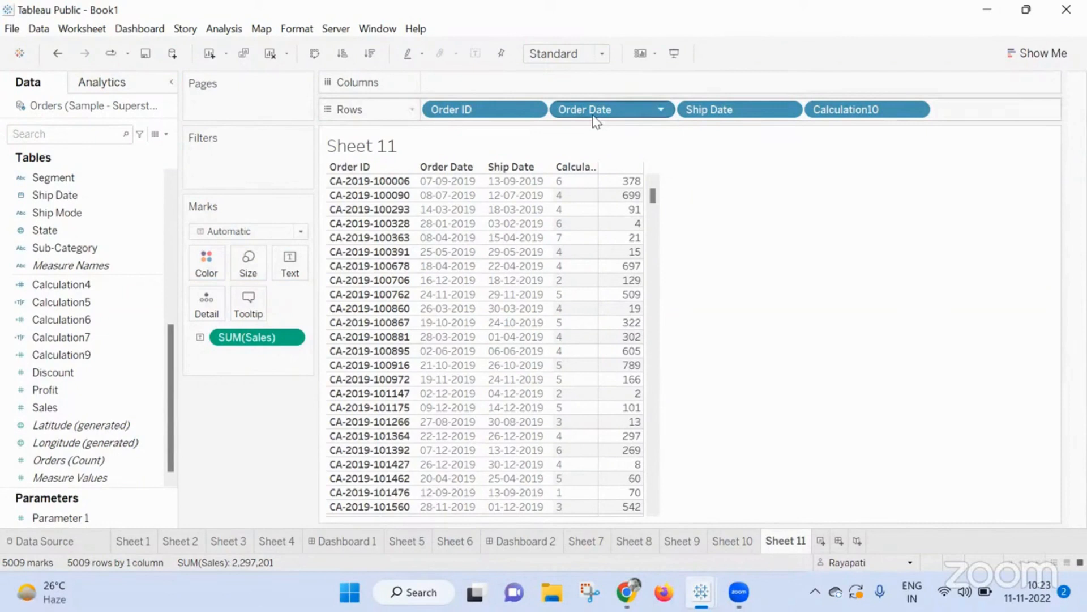
mouse_move(684, 111)
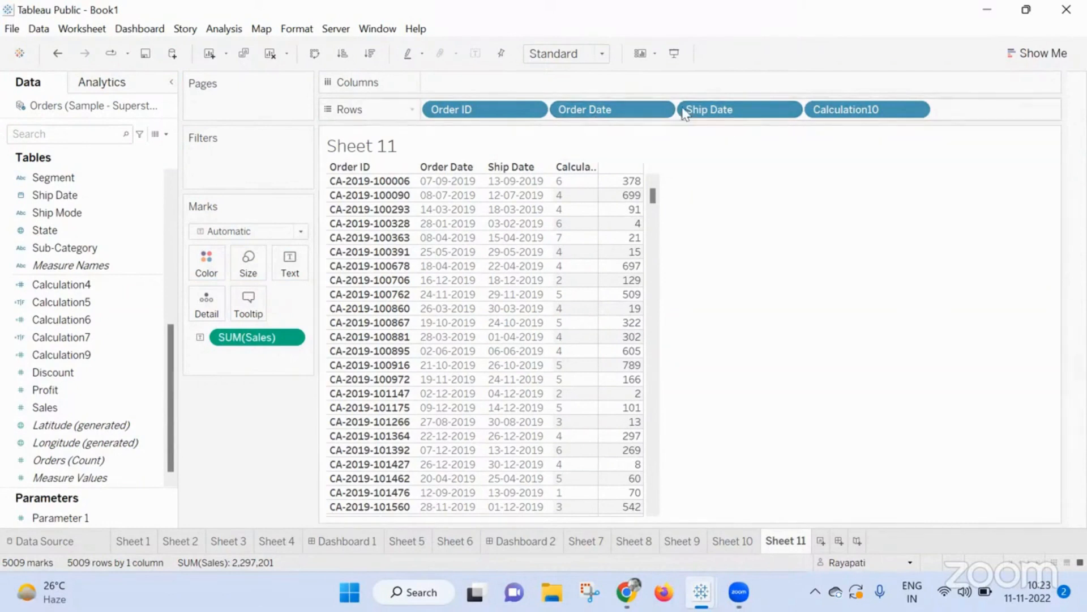
Step: Redefine Calculation10 as DATEDIFF('day',TODAY(),[Ship Date]) and drag it to Filters
click(61, 302)
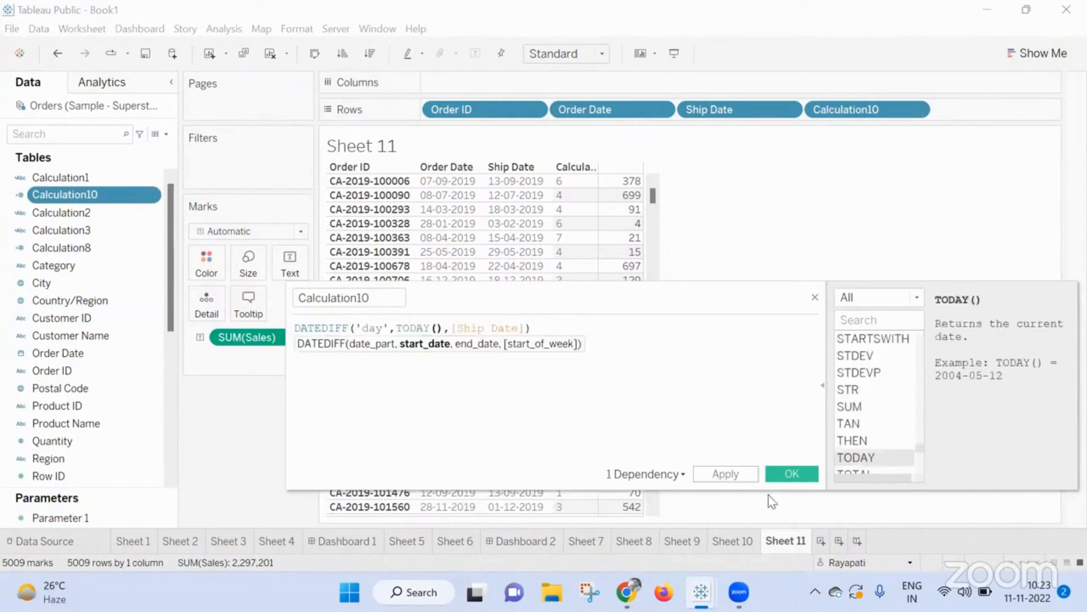
click(792, 474)
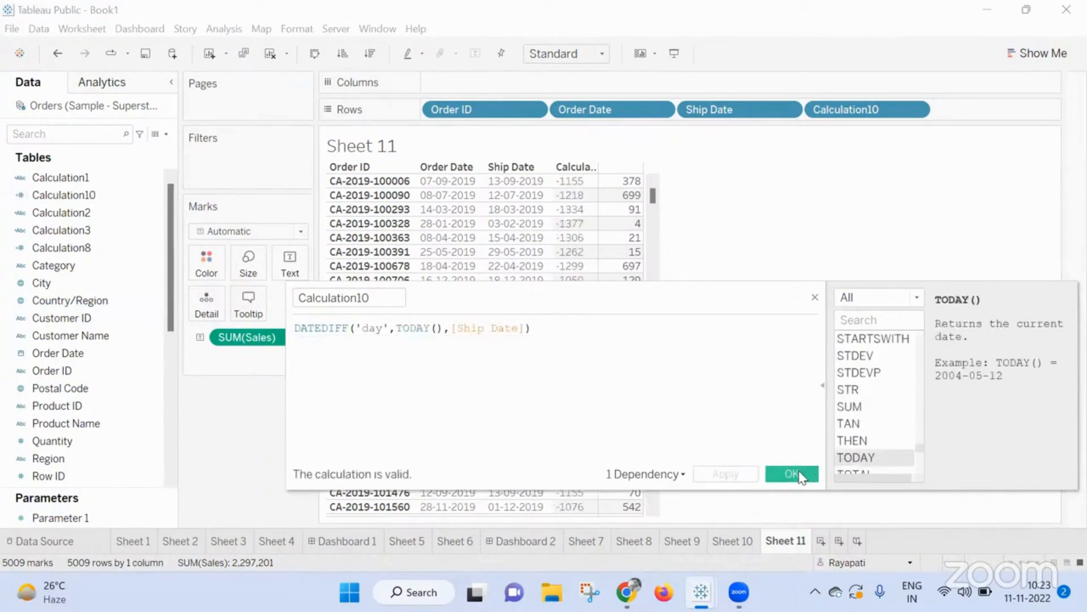
click(791, 473)
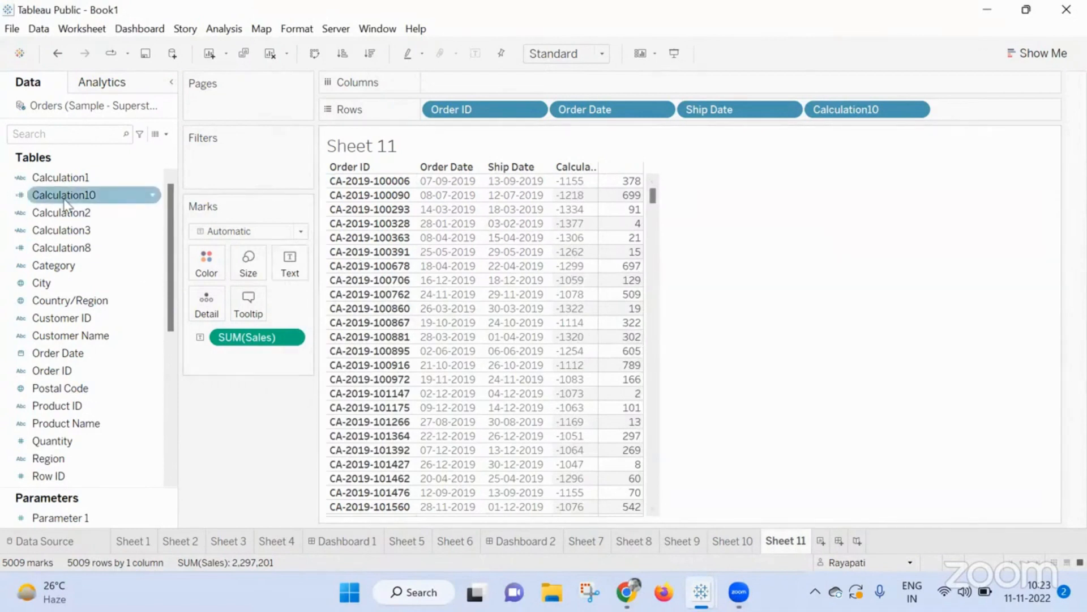
drag(64, 194, 238, 169)
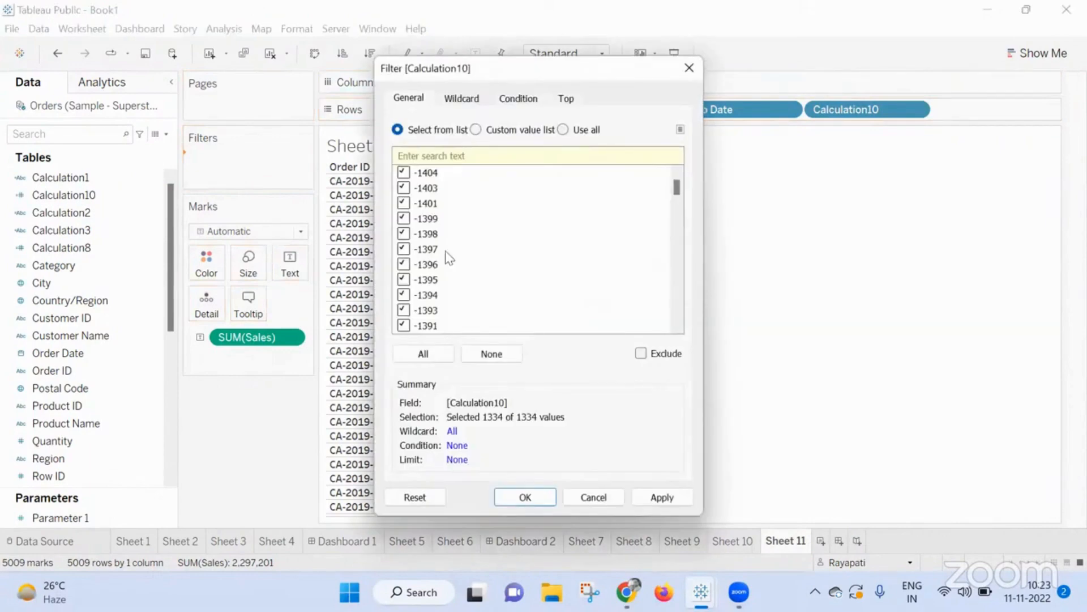
Step: Filter Calculation10 by the condition formula [Calculation10] > 0, leaving 424 orders
click(525, 497)
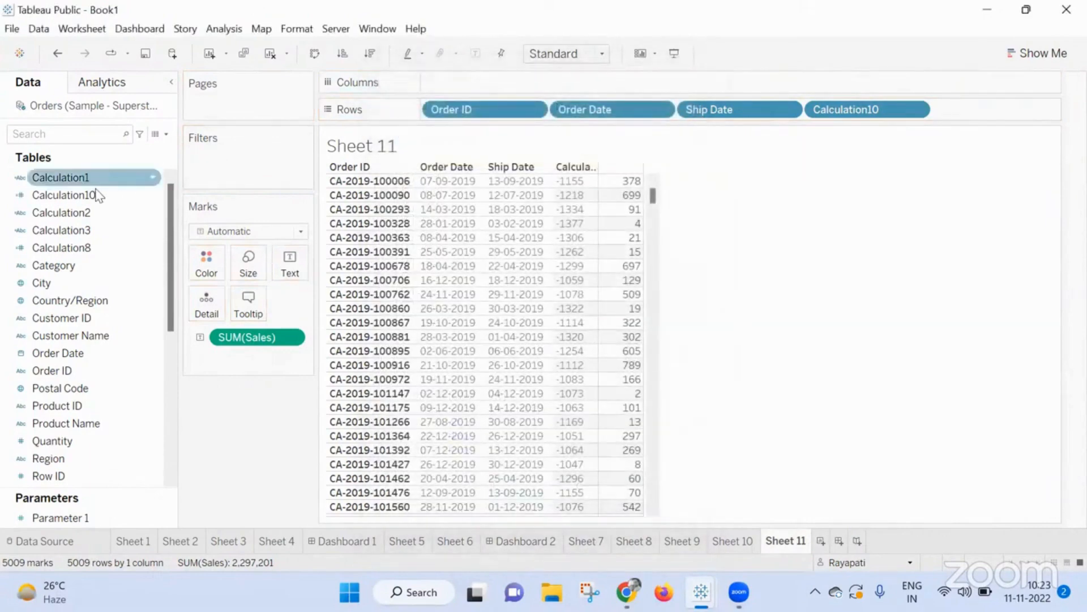
click(66, 194)
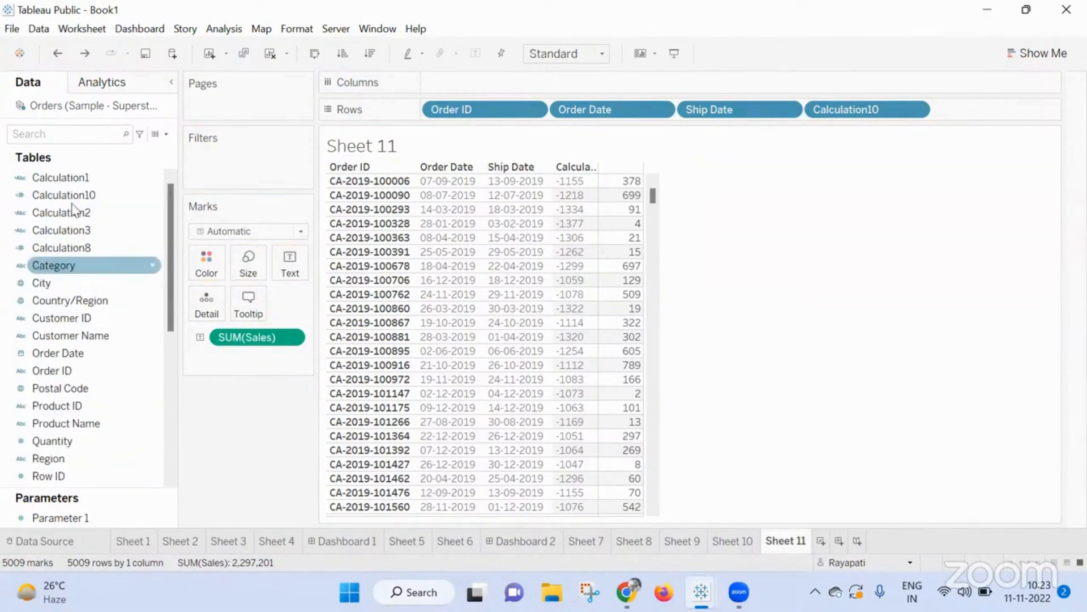
click(845, 109)
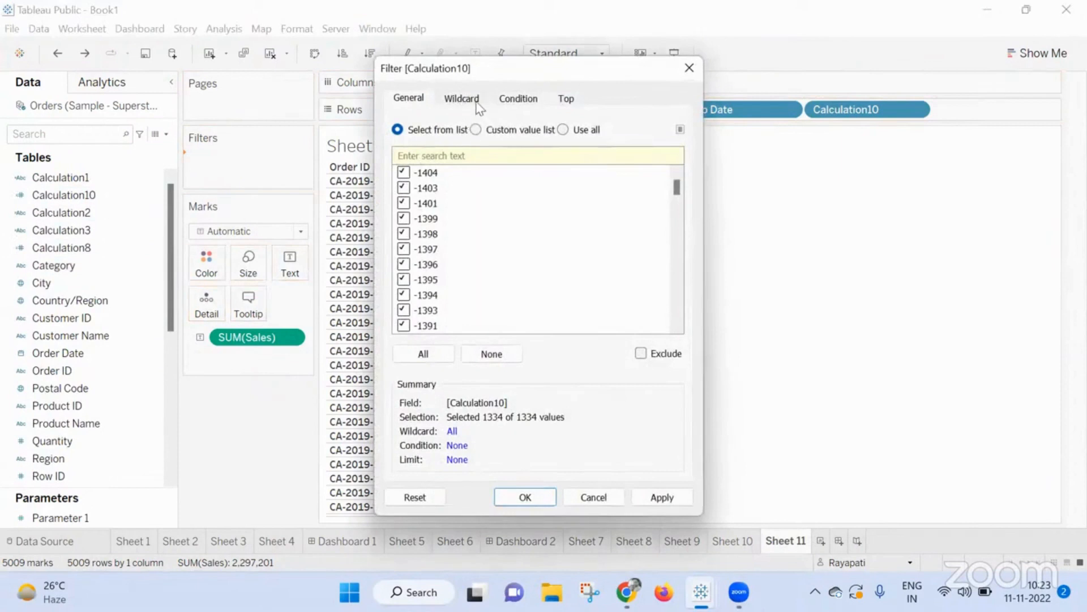
click(517, 98)
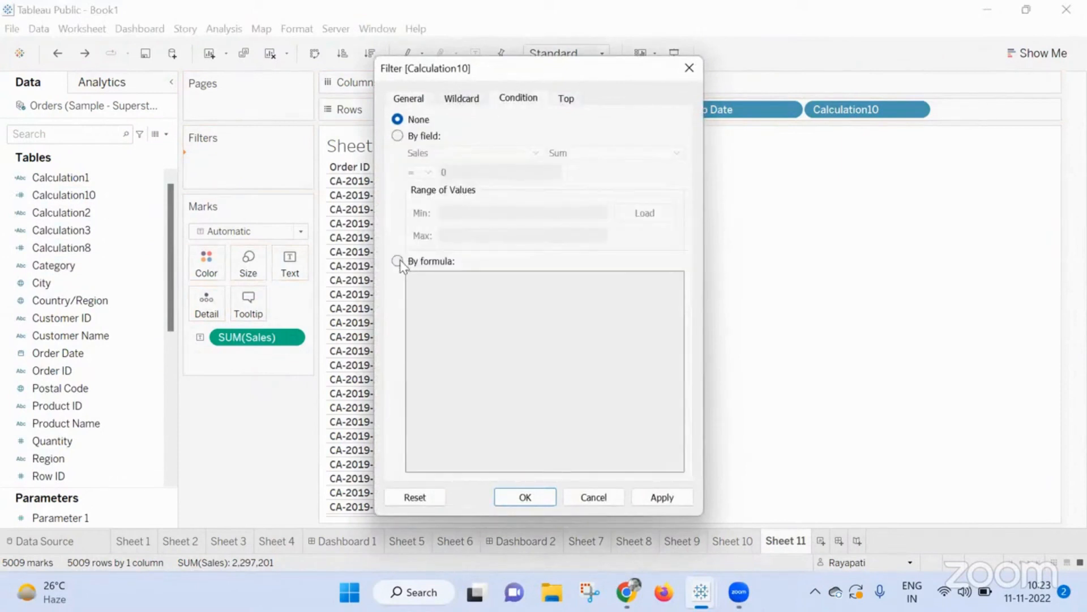
click(398, 261)
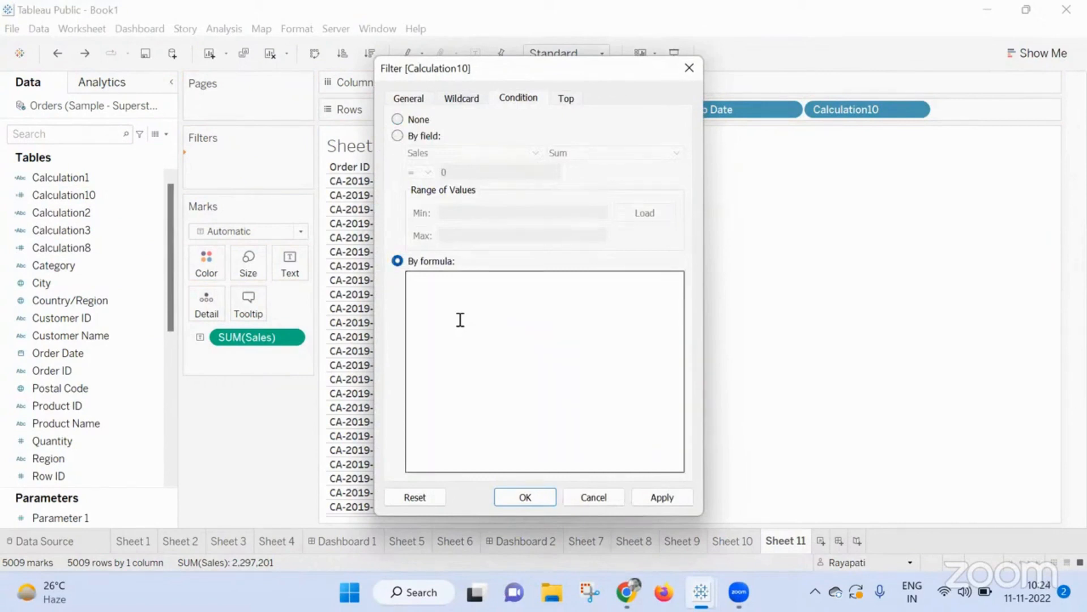
text(Calculation10] > 0)
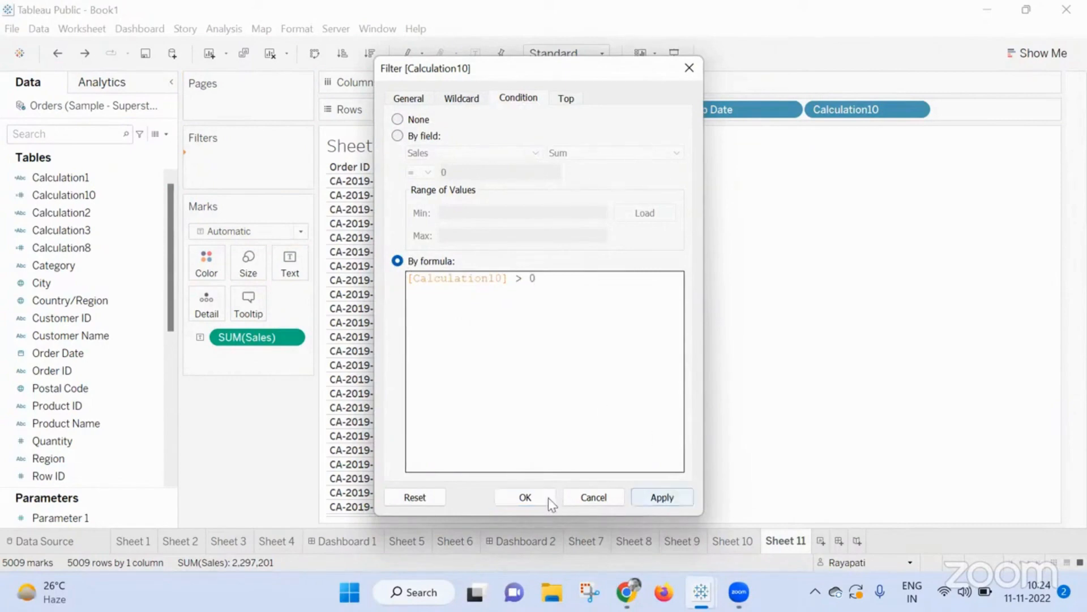
click(525, 498)
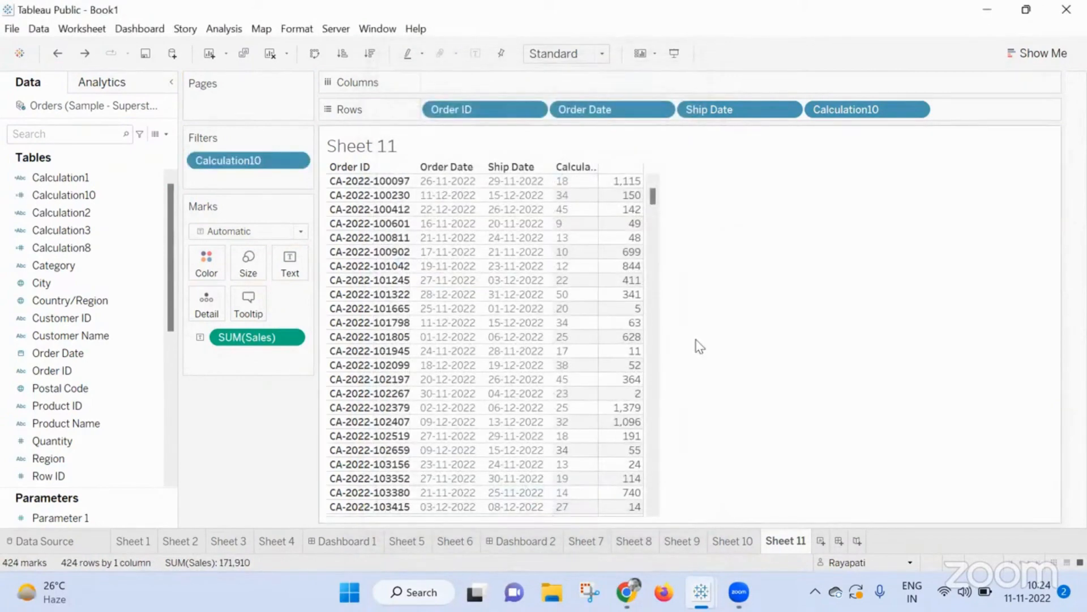
scroll(down, 3)
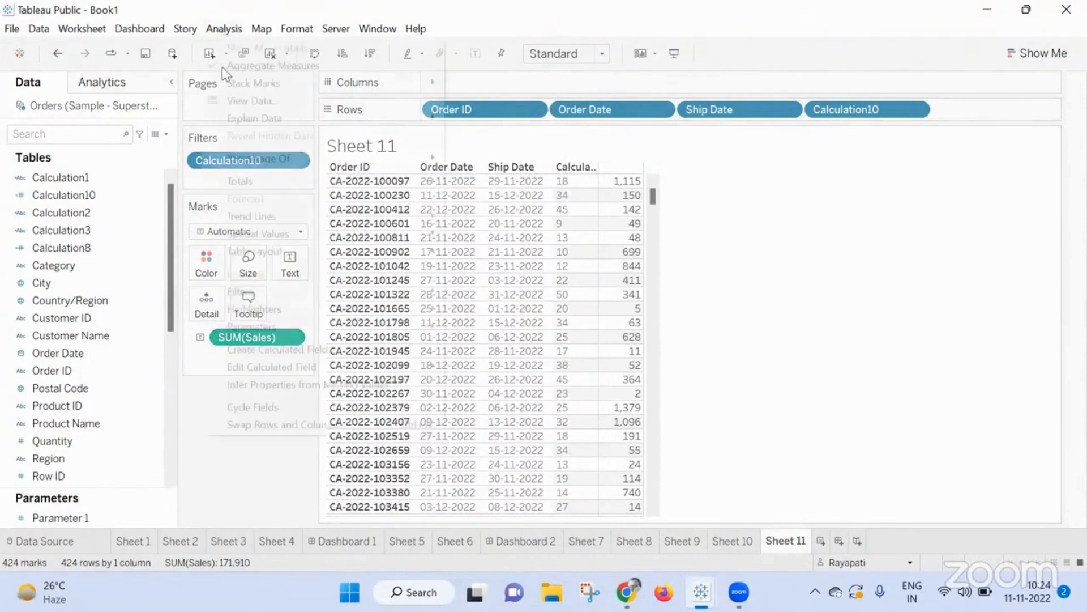
Step: Write Calculation11 as IF [Calculation10] > 7 AND [Calculation10] < 14 THEN [Profit] END
click(276, 350)
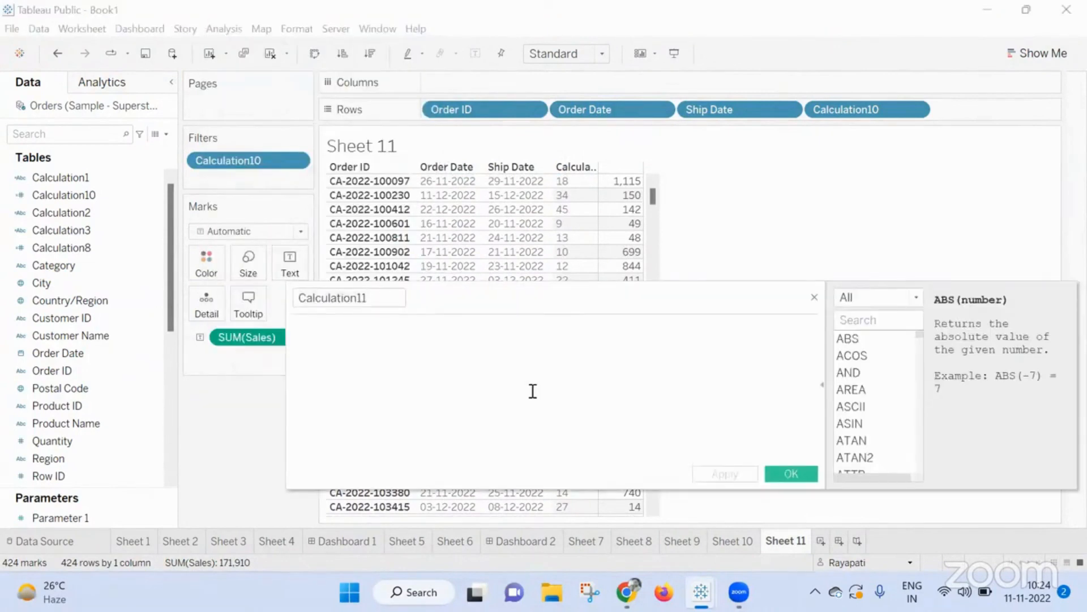
text(If)
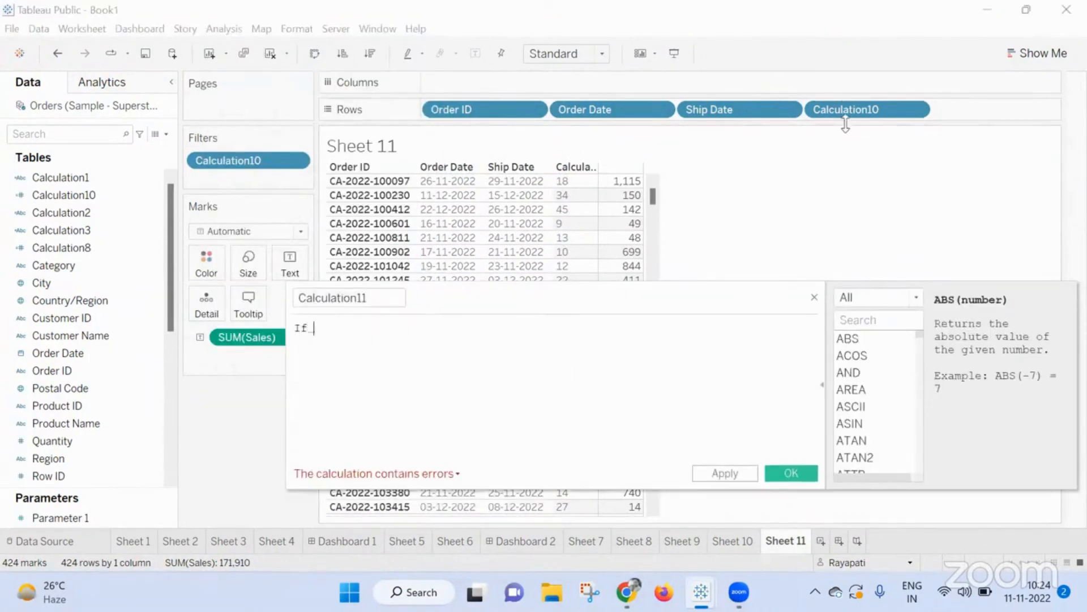
text([Calculation10])
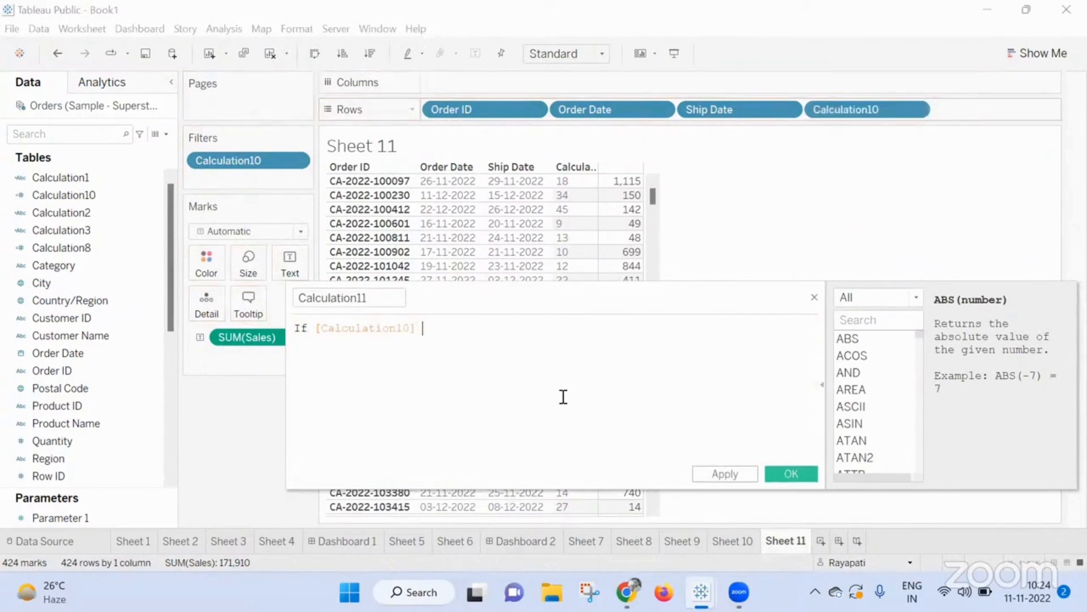
text(> 7 a)
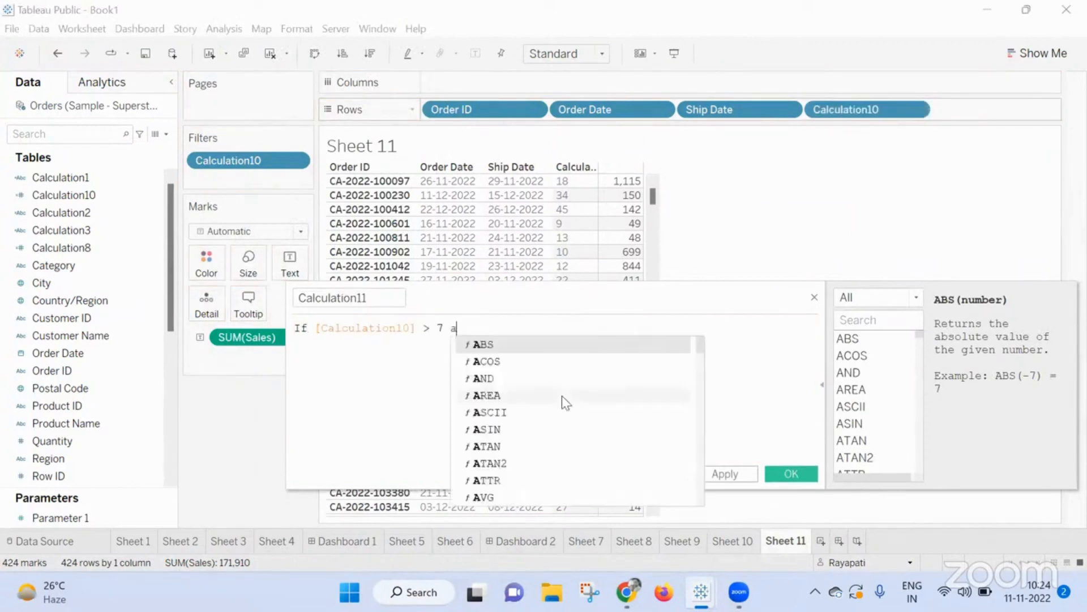
text(nd)
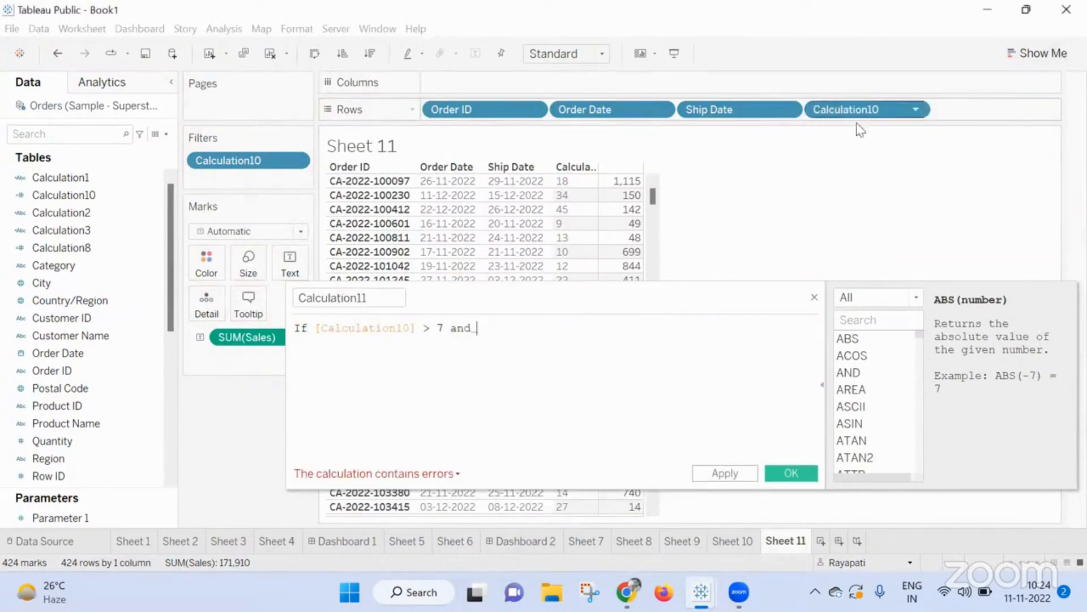
text([Calculation10])
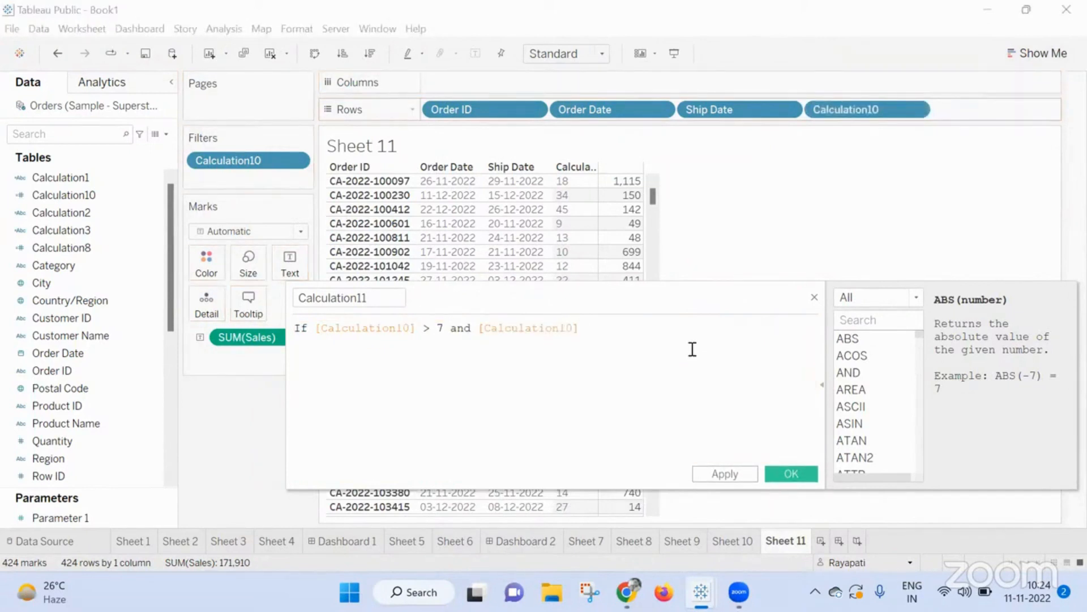
text(< 1)
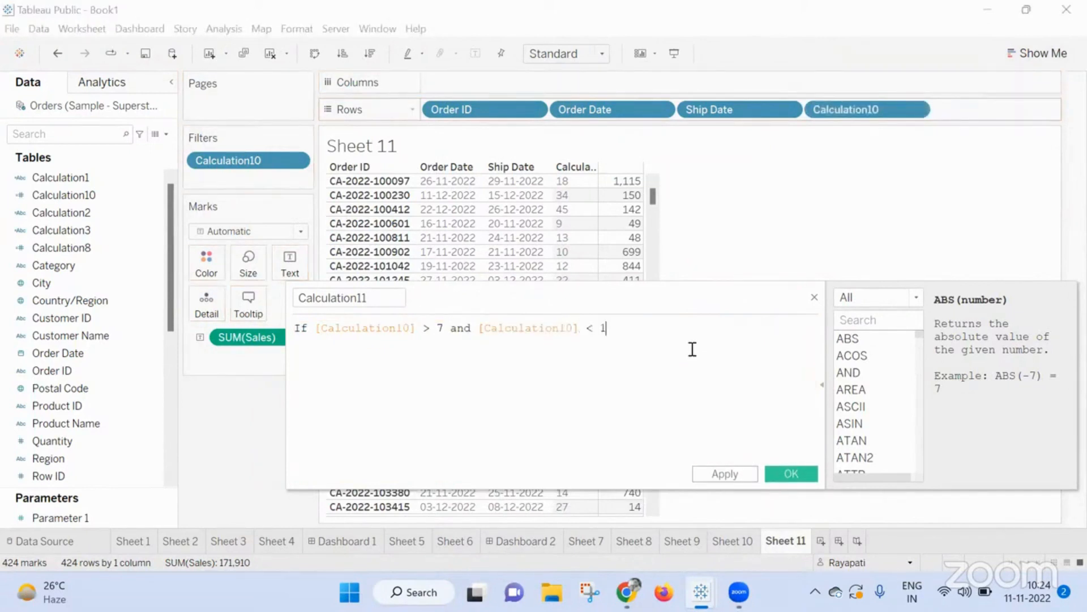
text(4 Then)
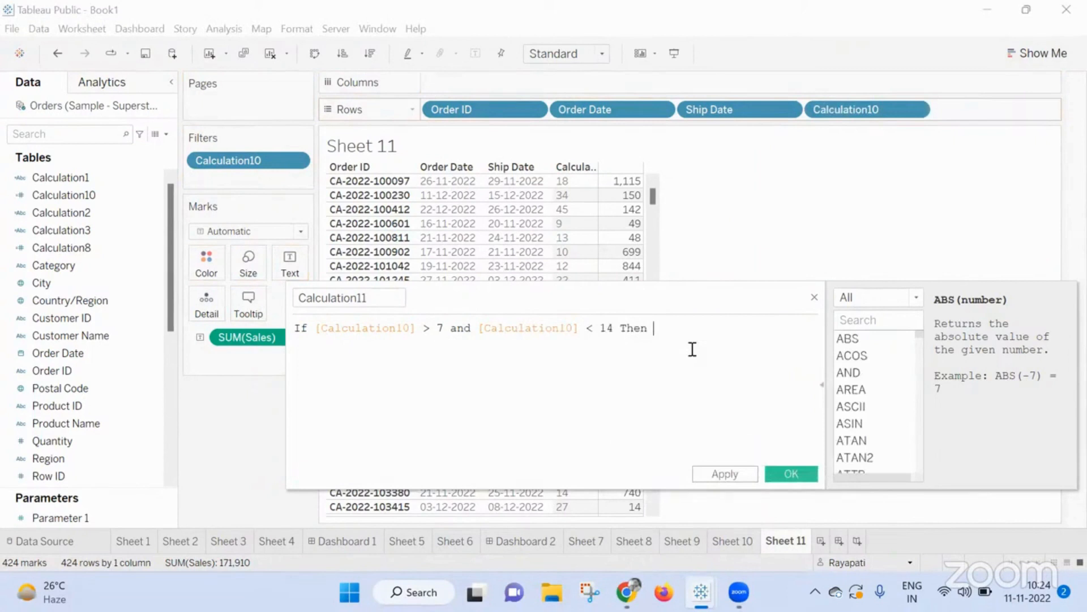
text(P)
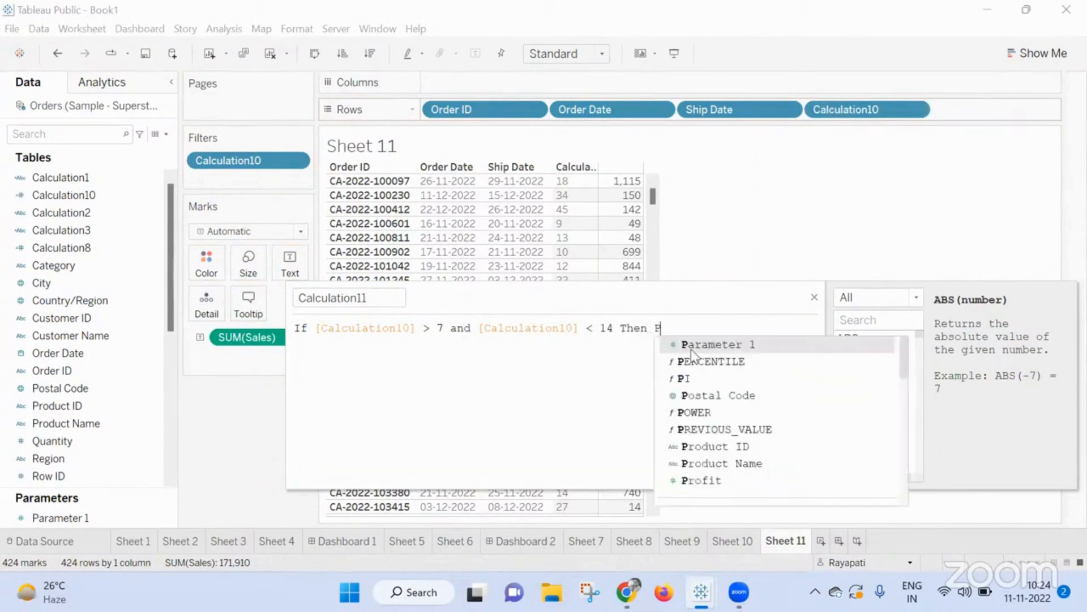
text(ro)
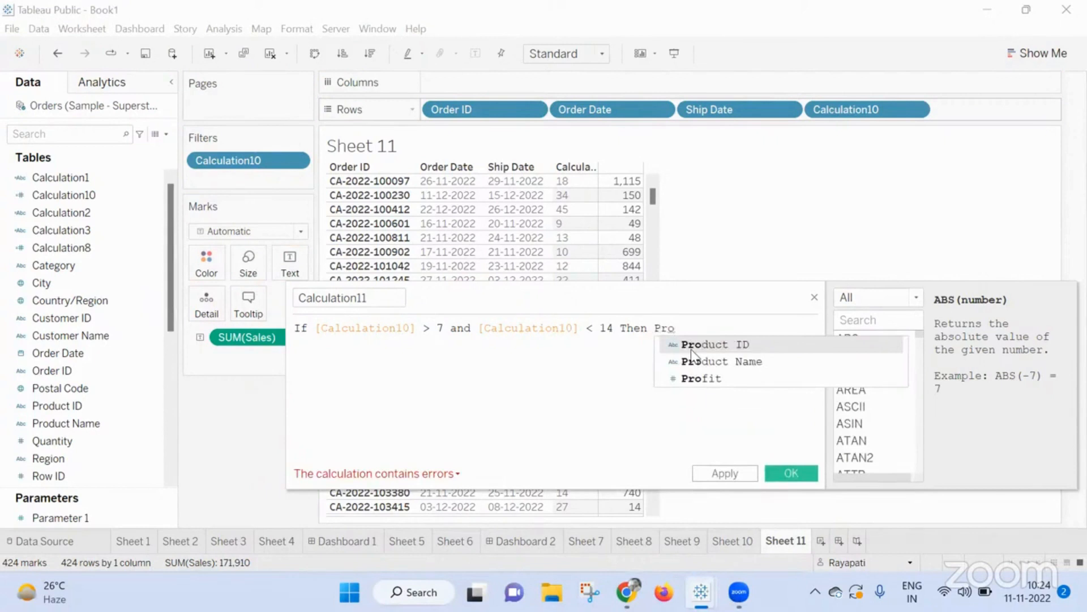
text([Profit] En)
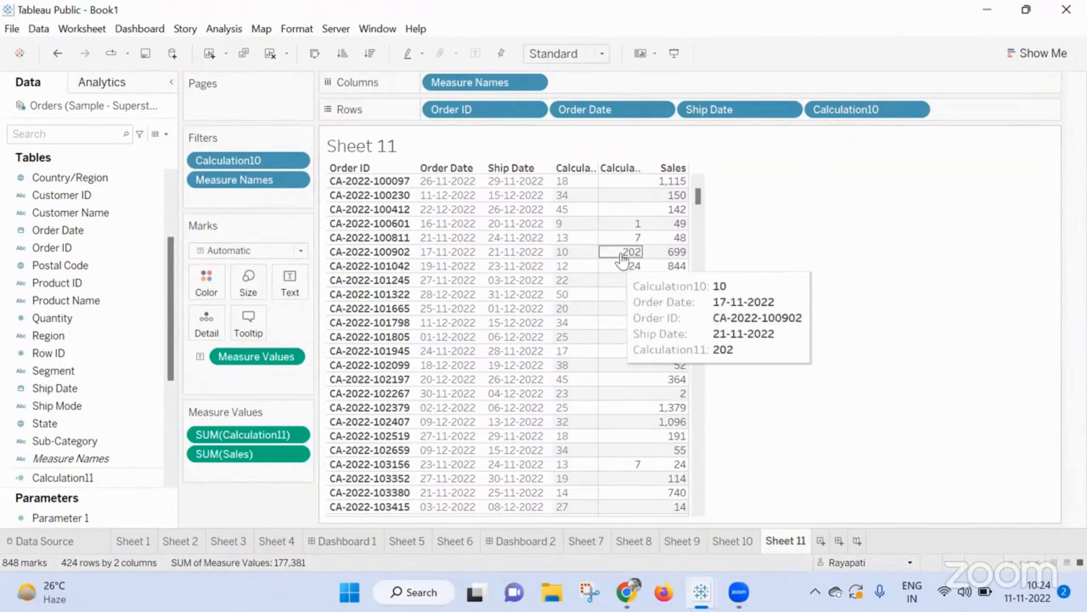
scroll(down, 3)
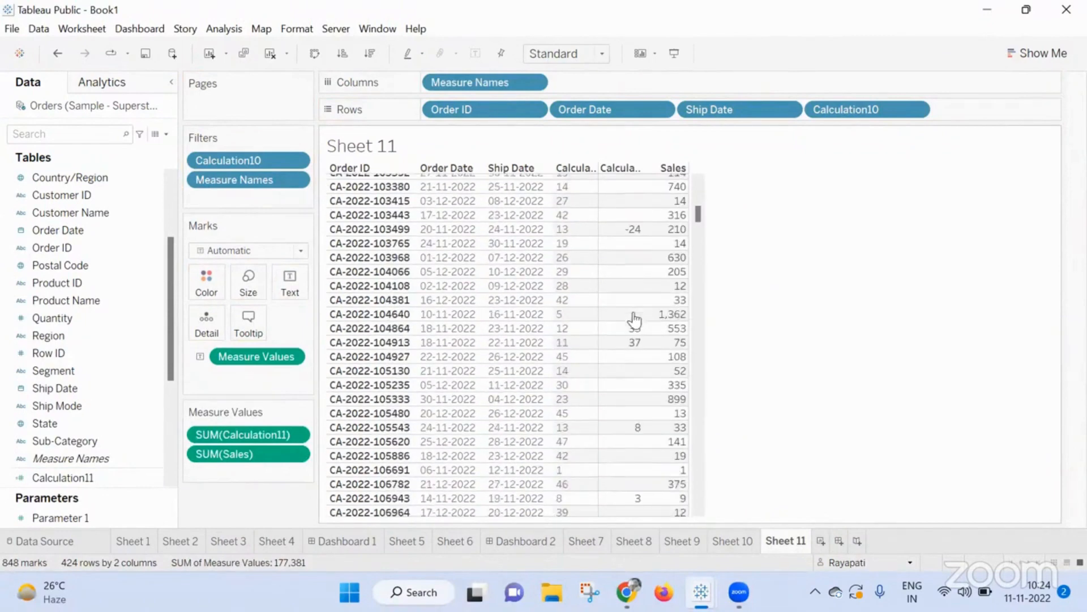
scroll(down, 3)
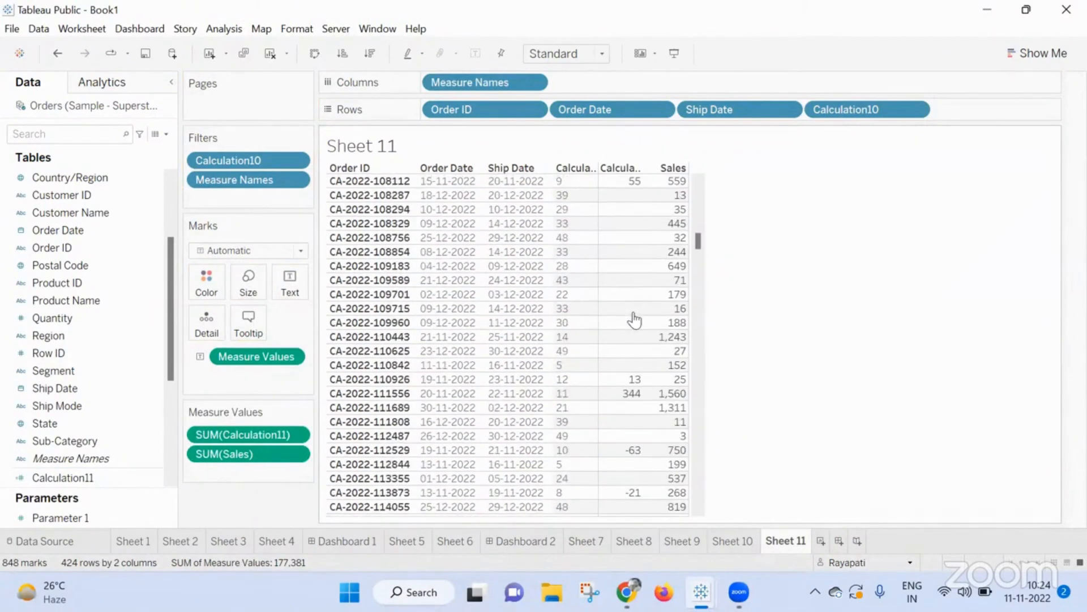
click(621, 308)
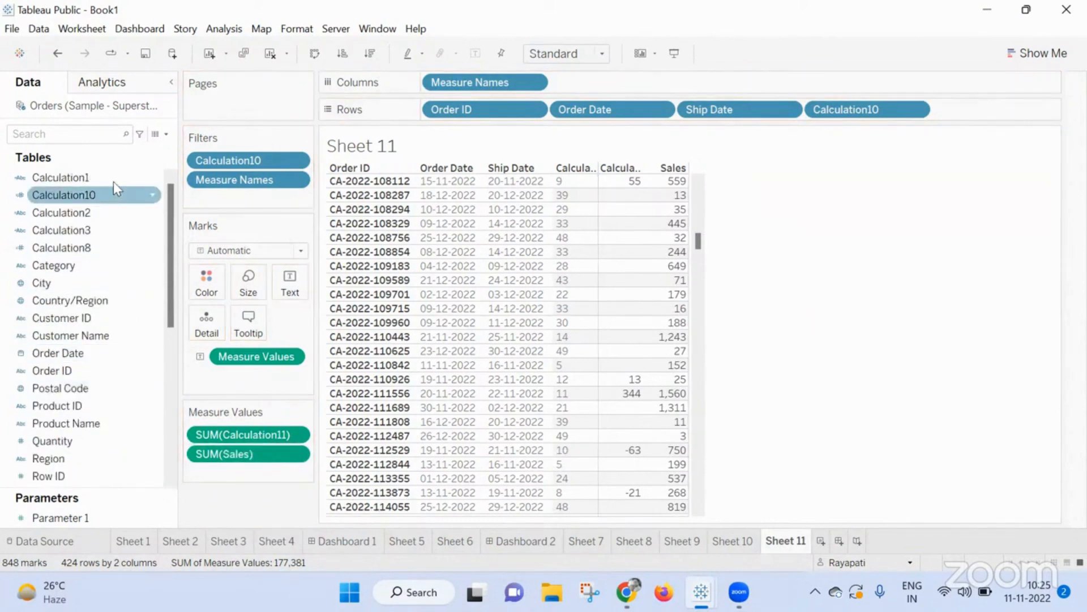
mouse_move(105, 195)
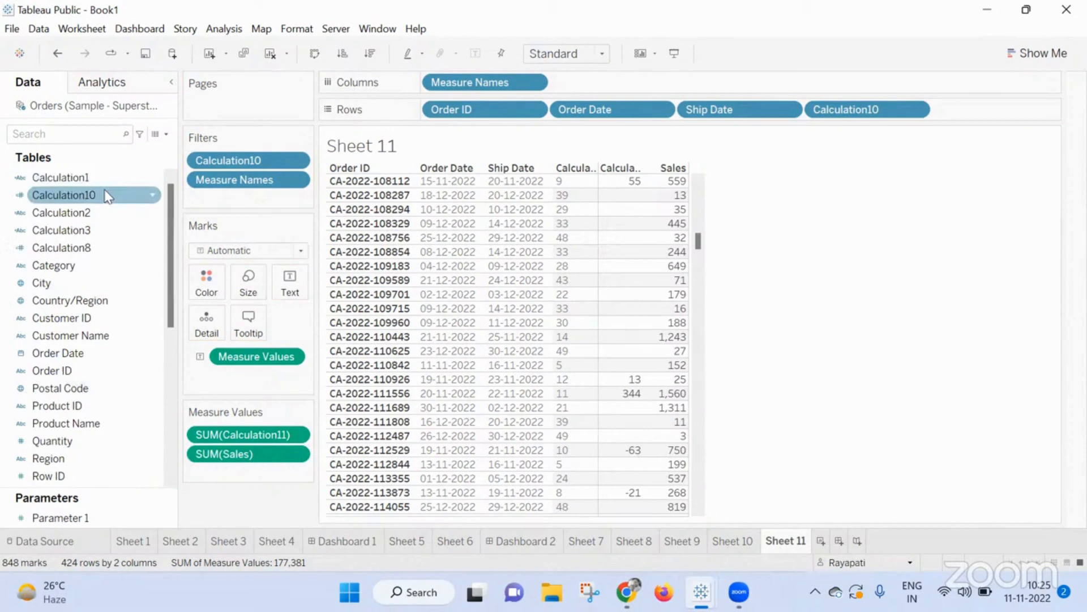
scroll(down, 3)
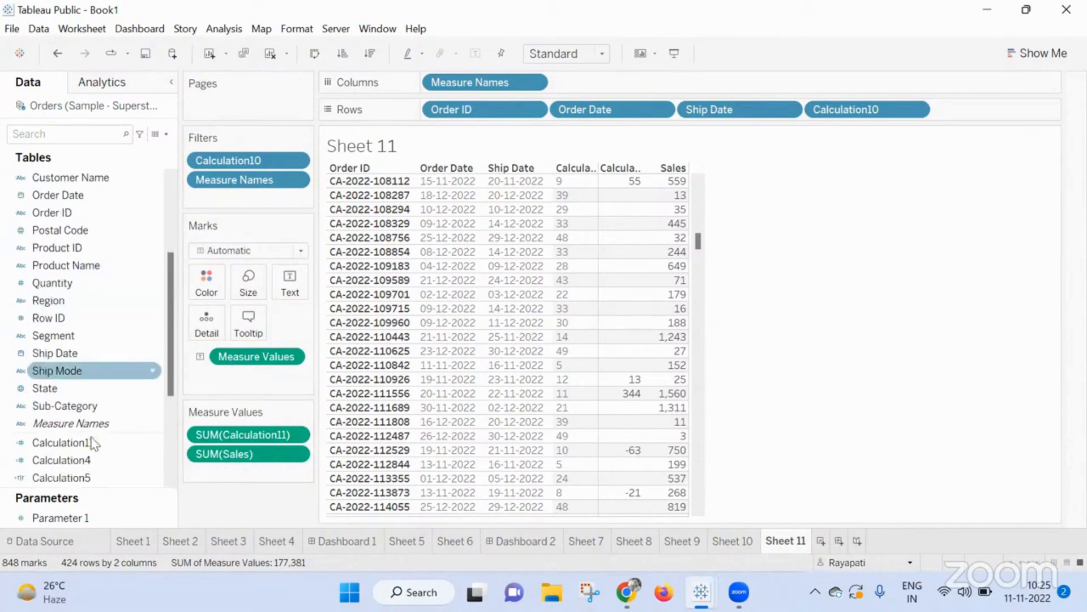
Step: Edit Calculation11's condition to Calculation10 > 0 and < 7
right_click(62, 442)
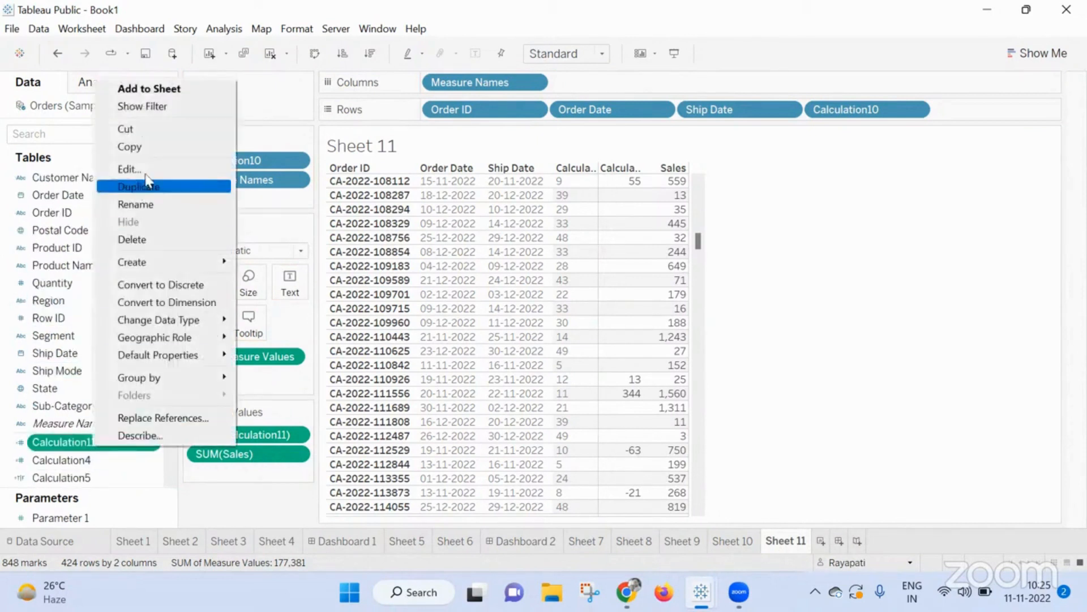
click(129, 170)
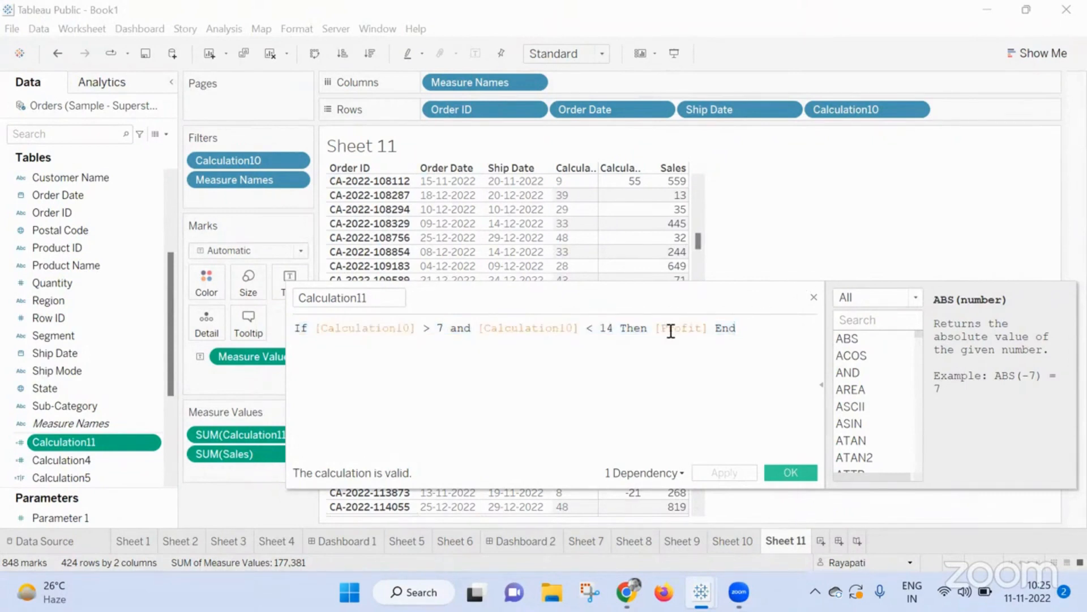
text(0)
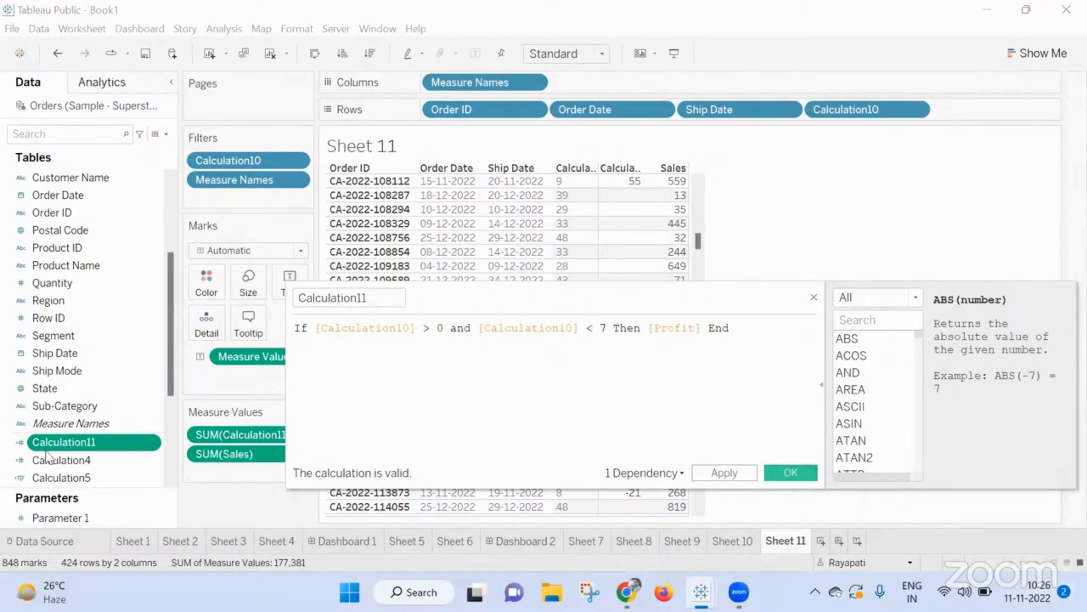
Step: Apply the 0-to-7 Calculation11 formula and review Calculation10's DATEDIFF formula
click(790, 472)
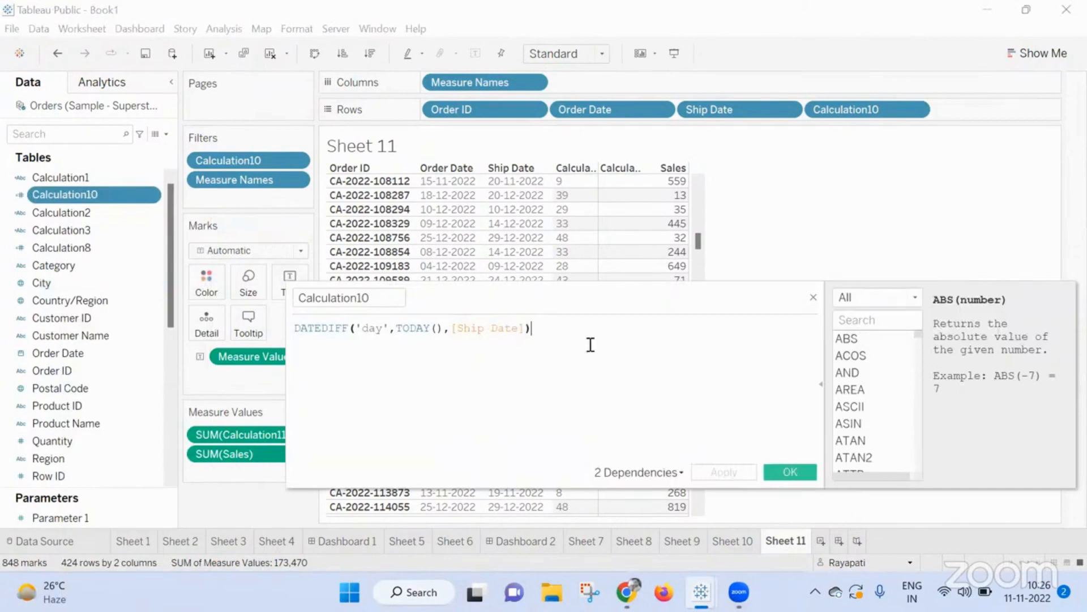
mouse_move(488, 328)
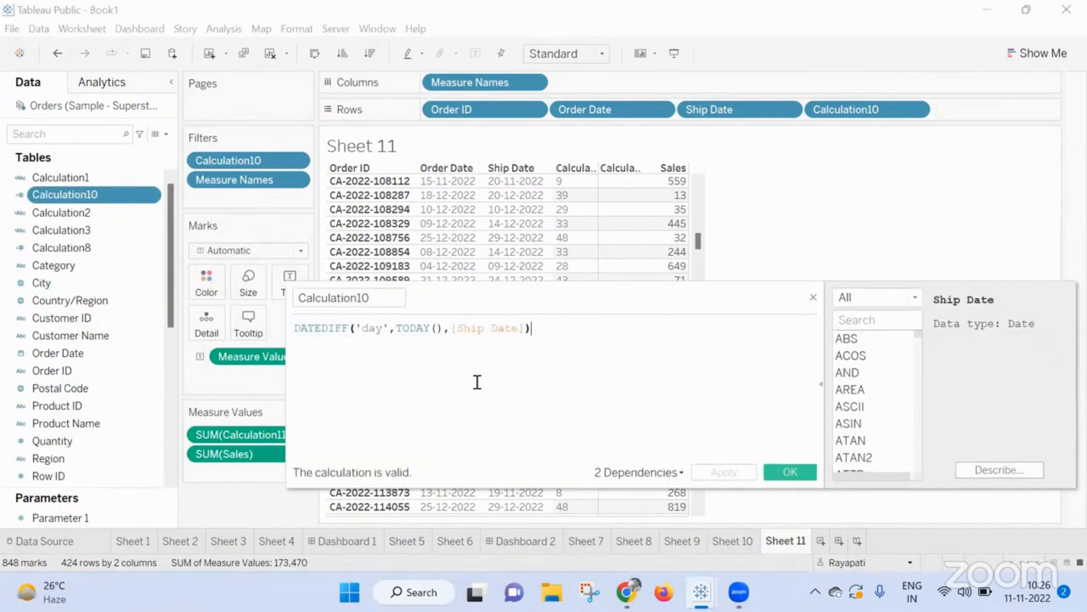
click(789, 471)
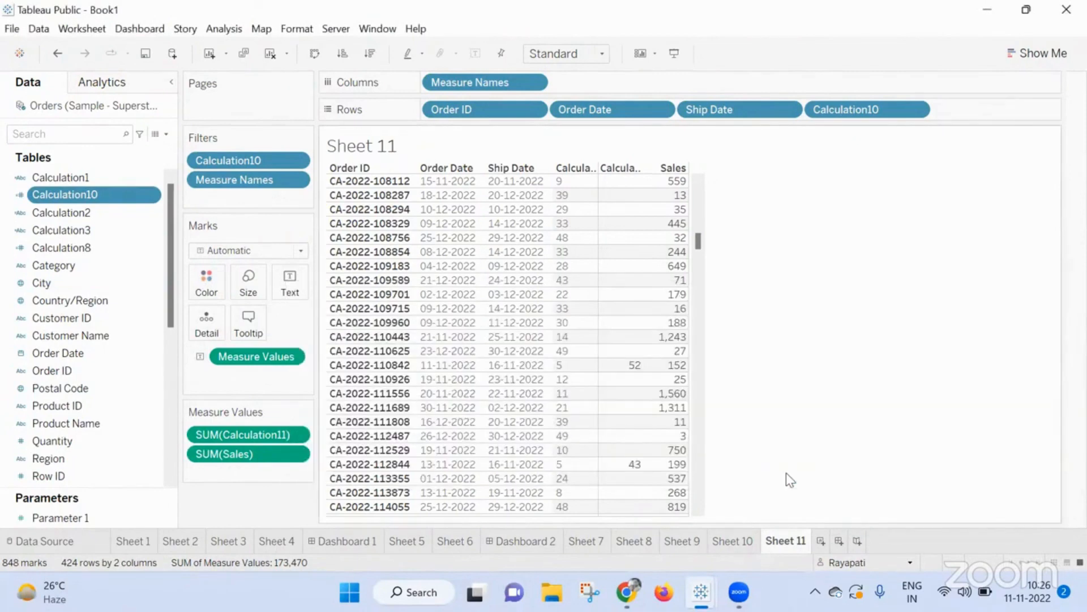